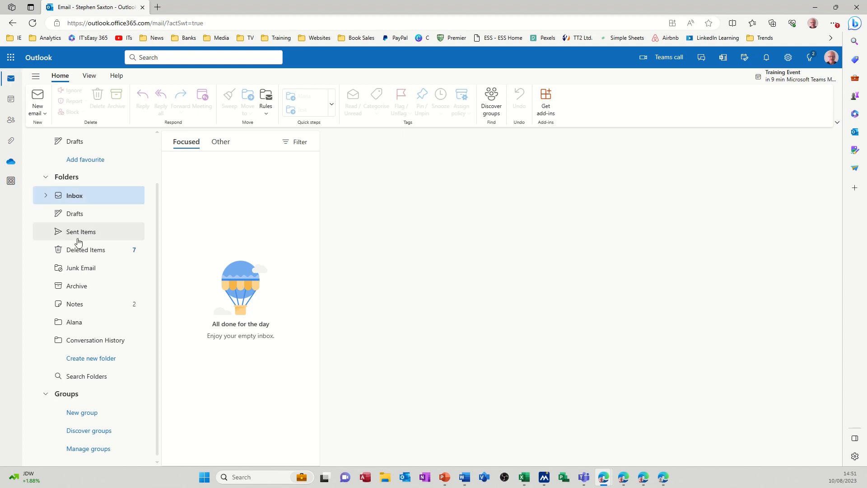
mouse_move(62, 403)
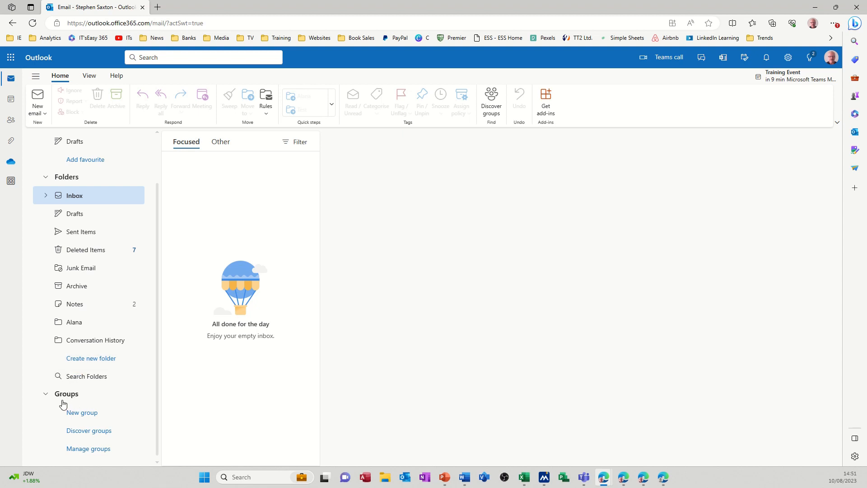
mouse_move(81, 412)
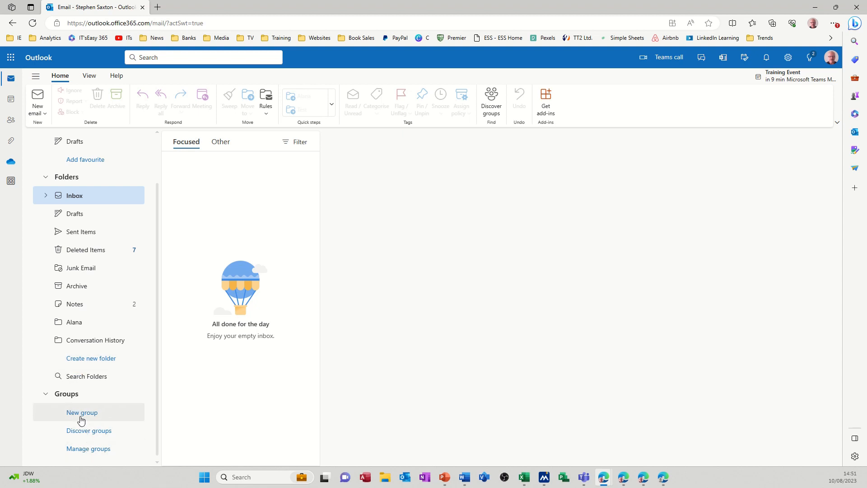
Step: Create a new group named Care with the description 'Coordinate Customers'
left_click(81, 412)
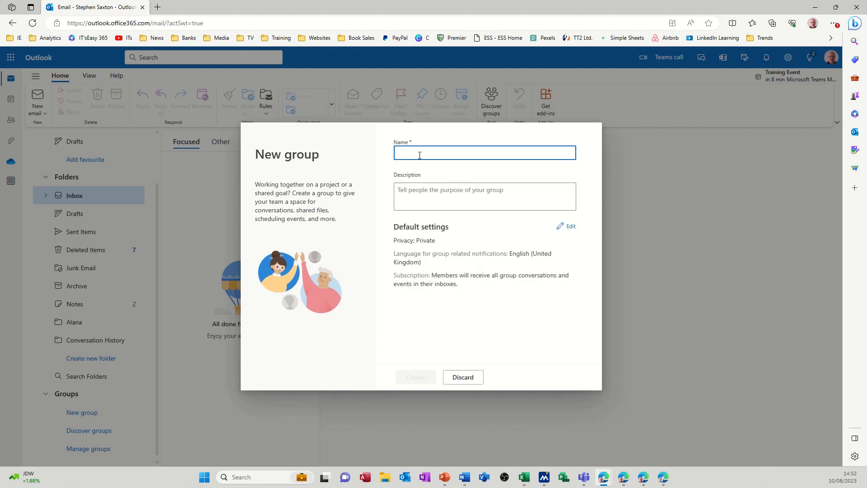
type("Care")
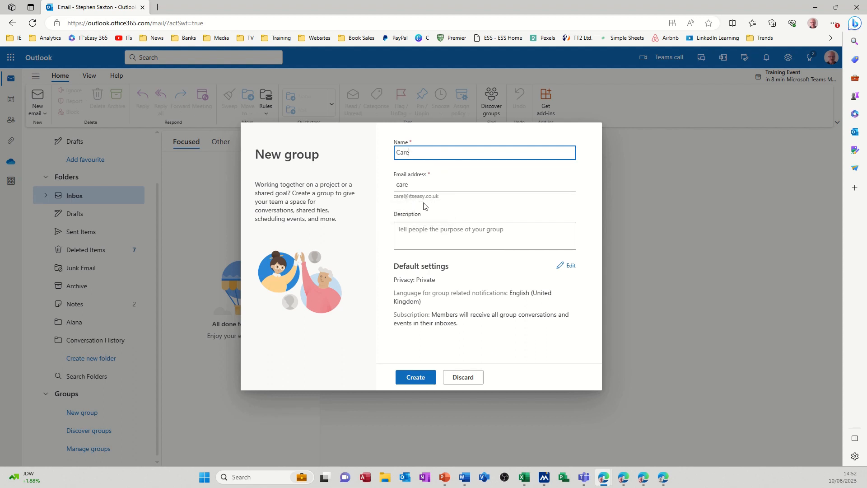
left_click(483, 234)
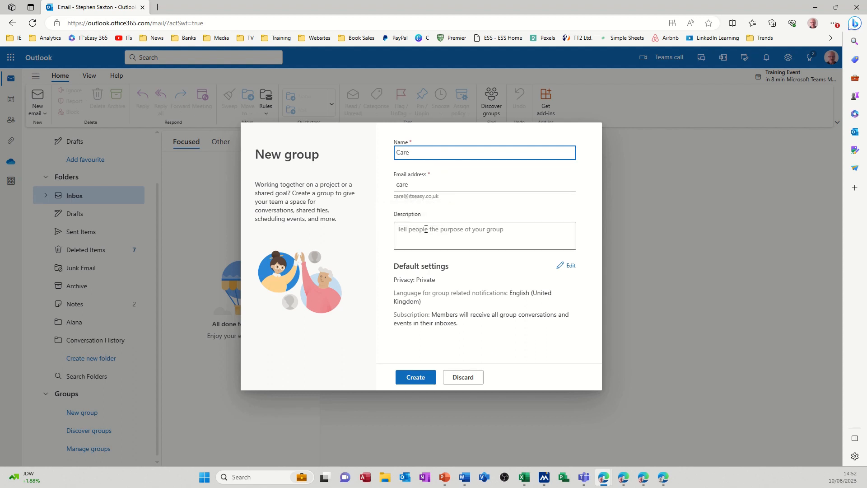
left_click(484, 235)
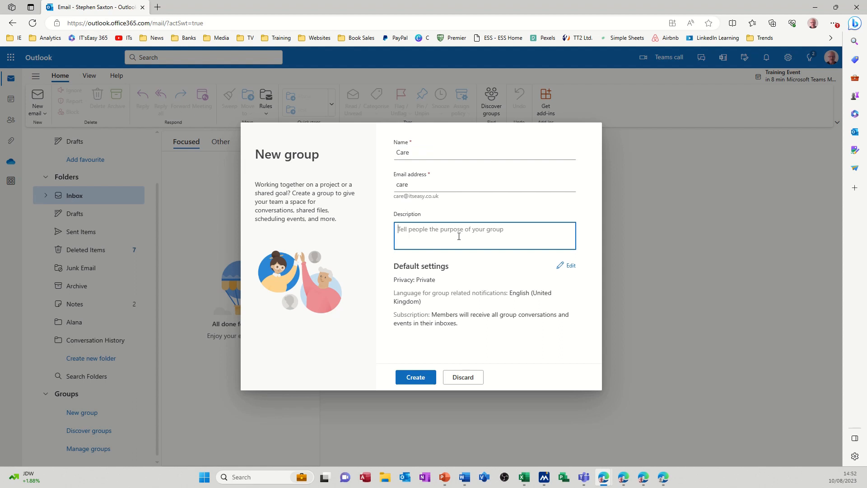
type("Coordinat")
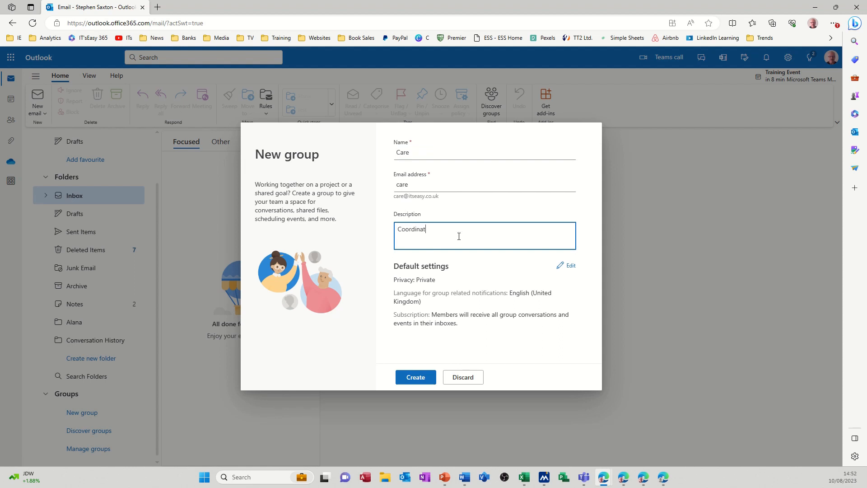
type("e")
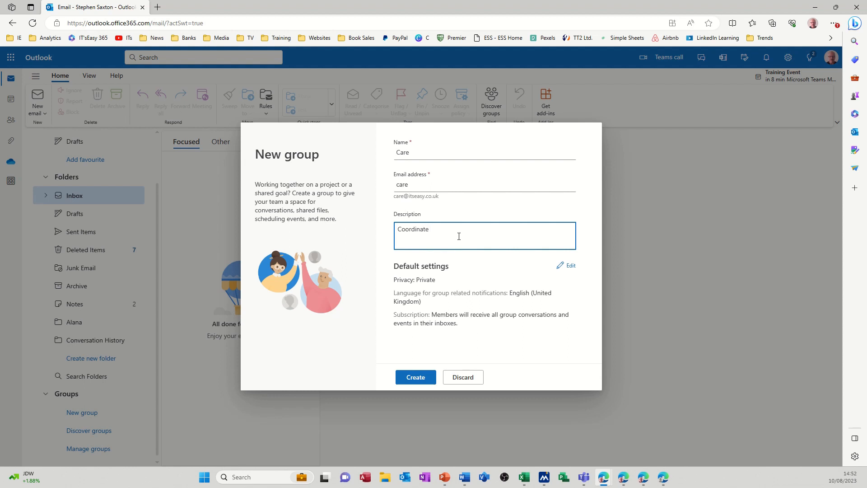
type("Cus")
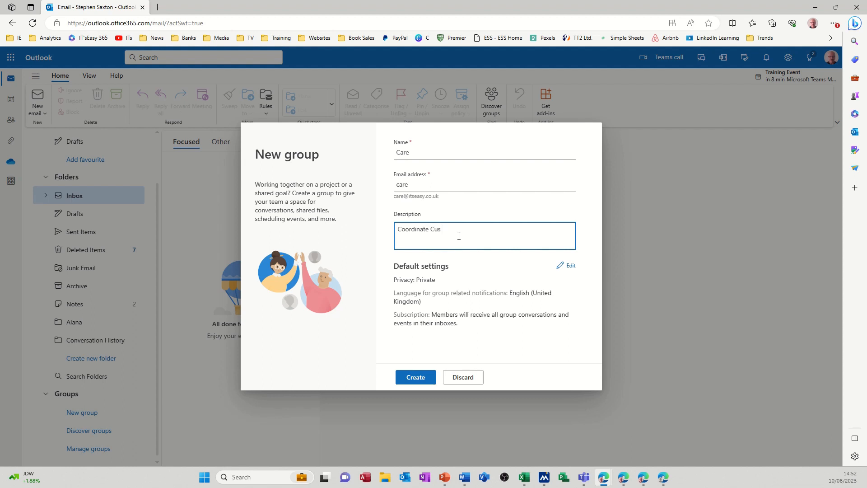
type("tomers")
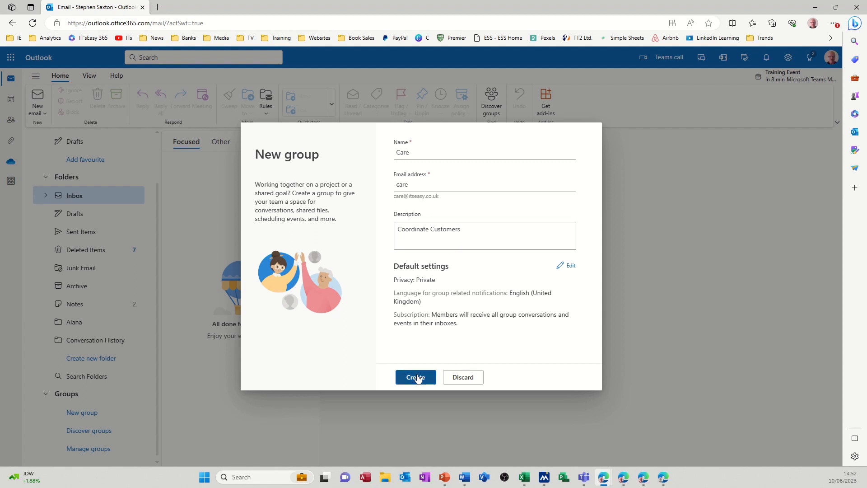
left_click(416, 376)
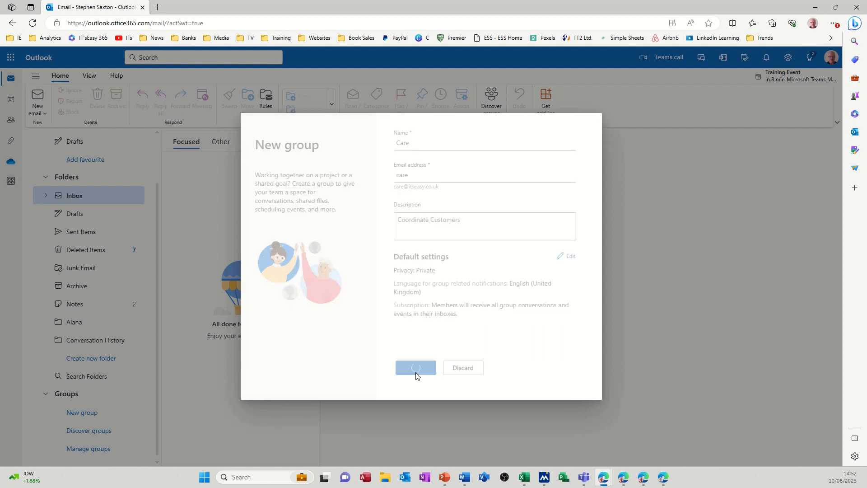
left_click(415, 367)
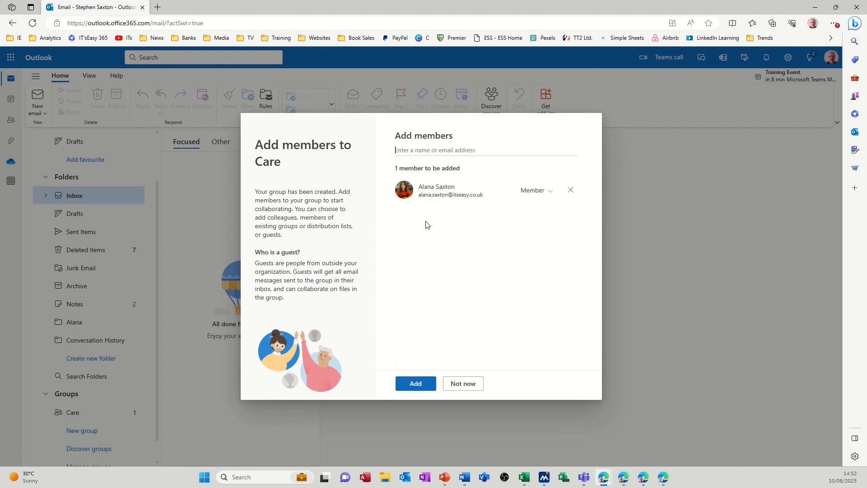
type("as")
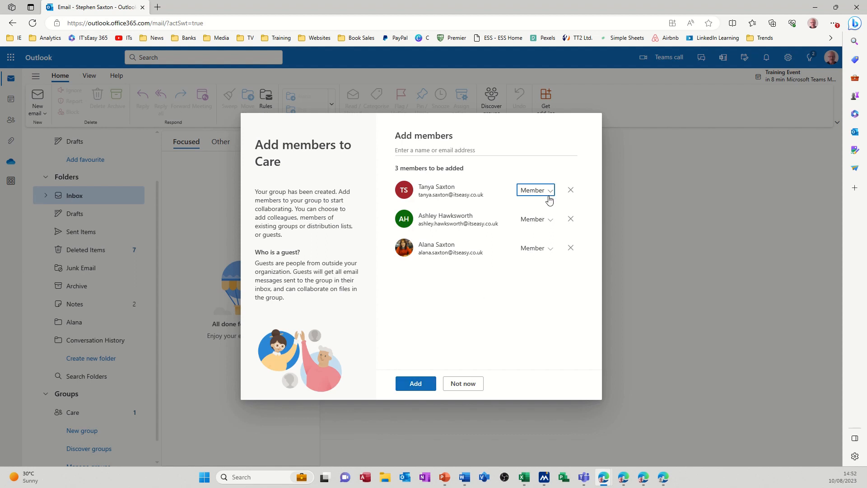
left_click(534, 189)
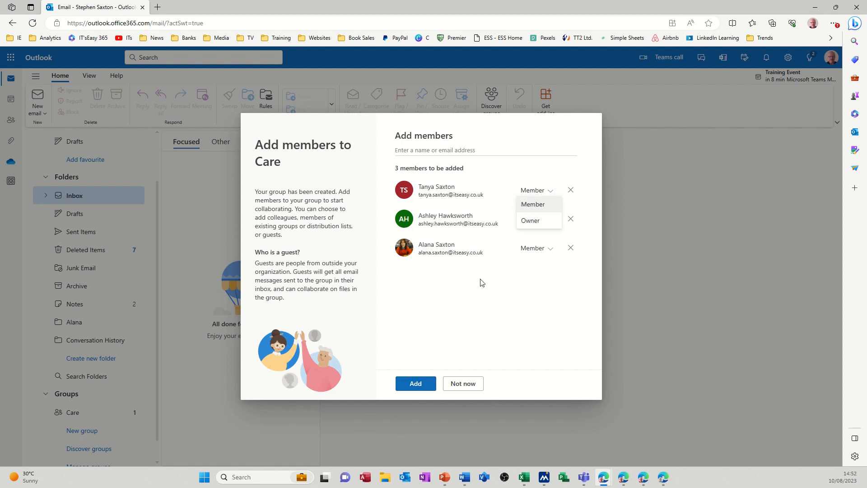
left_click(536, 247)
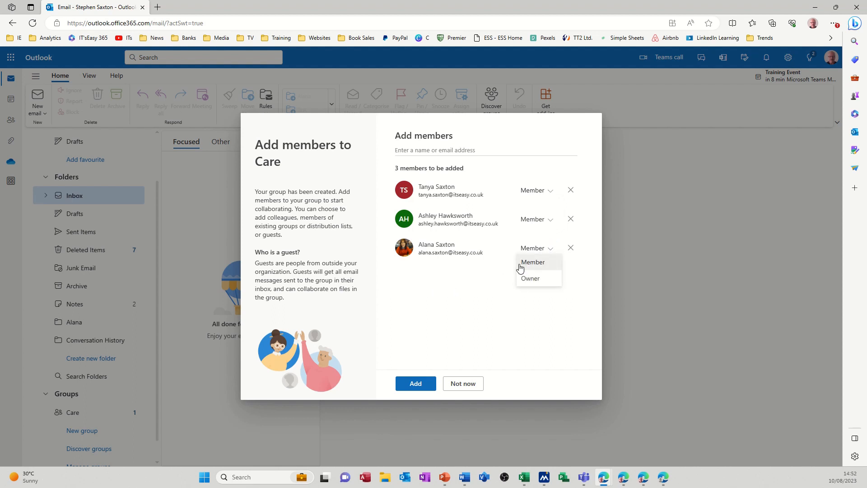
mouse_move(477, 276)
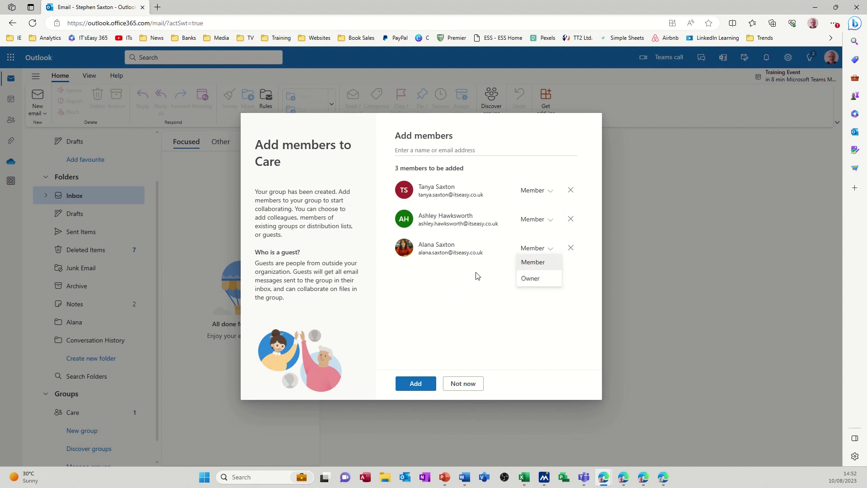
mouse_move(451, 286)
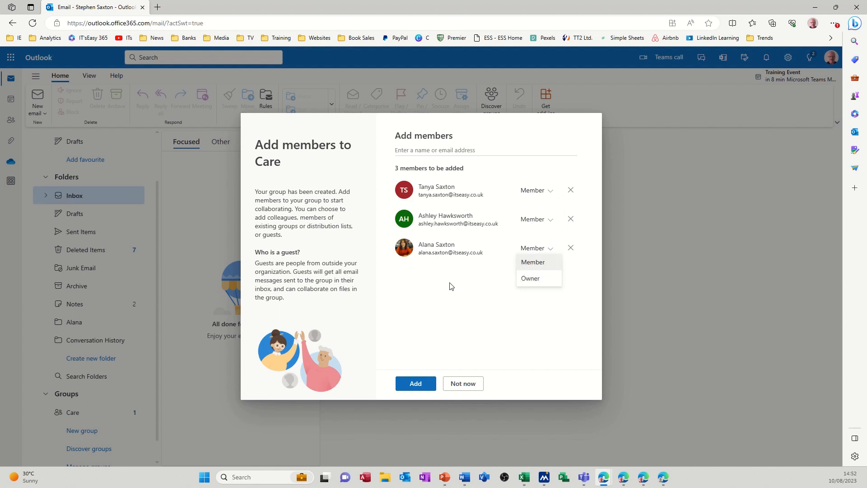
mouse_move(512, 271)
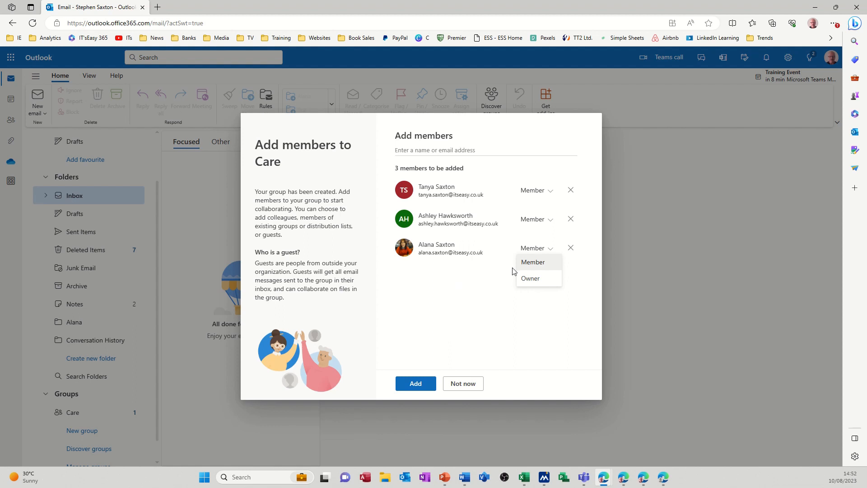
mouse_move(503, 286)
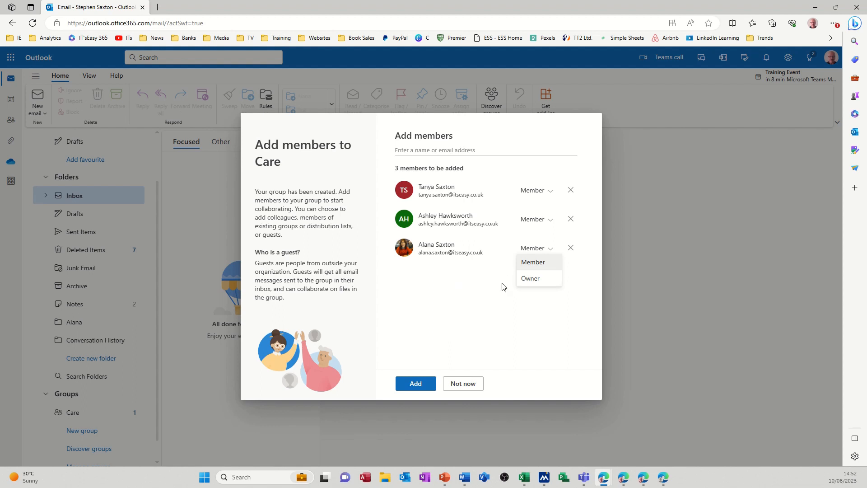
left_click(532, 261)
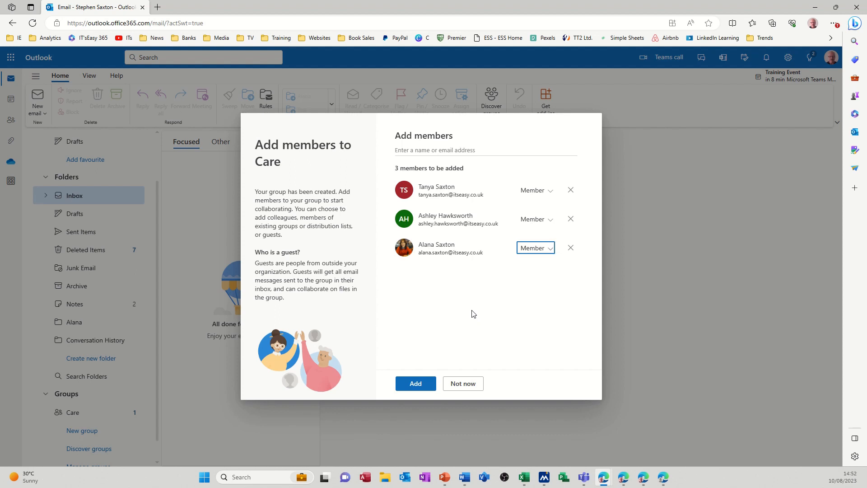
left_click(415, 383)
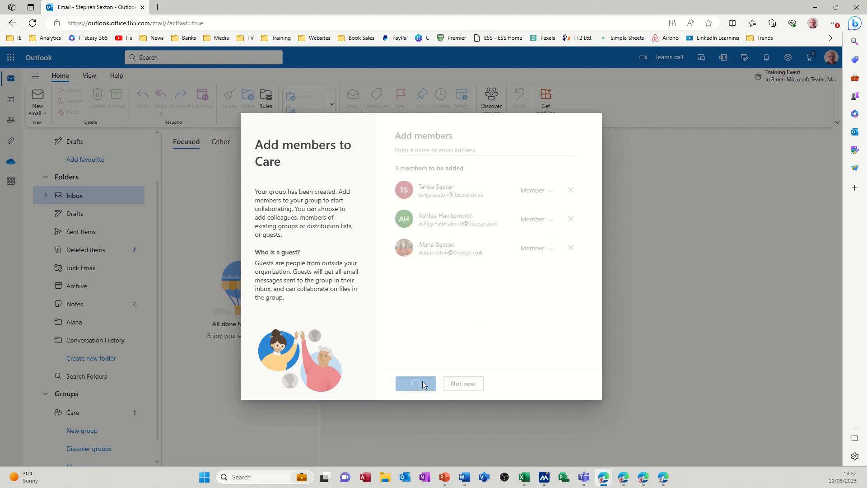
left_click(416, 383)
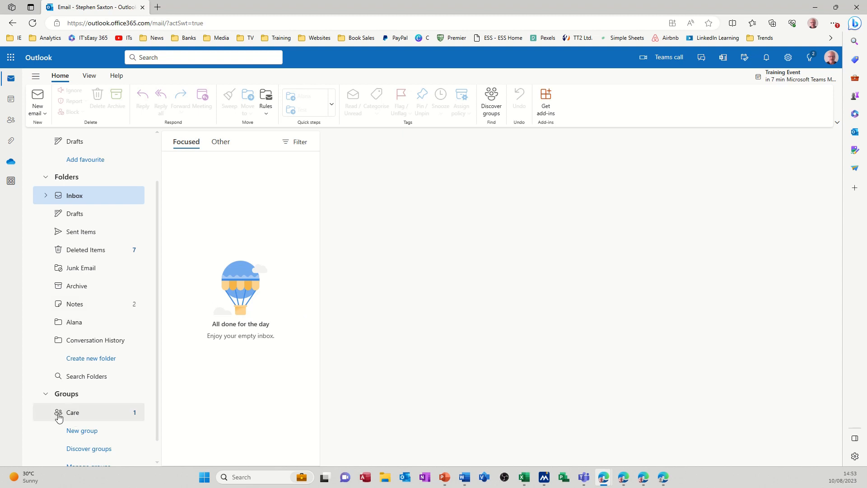
left_click(72, 412)
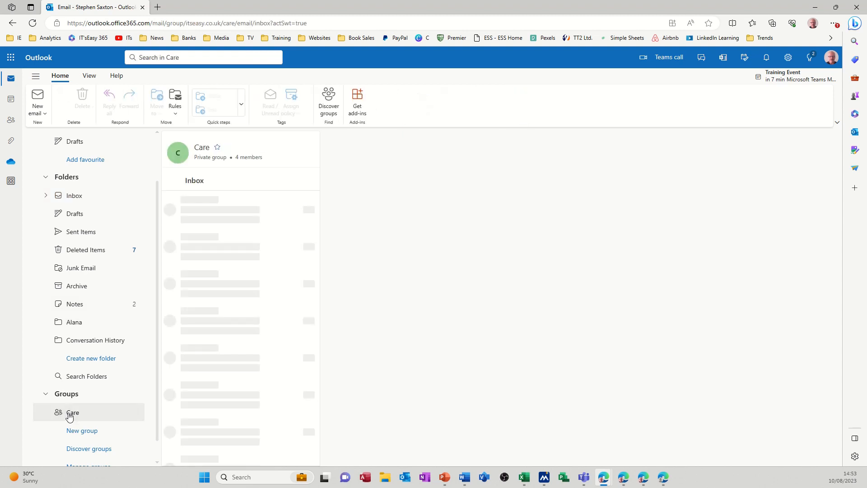
left_click(72, 412)
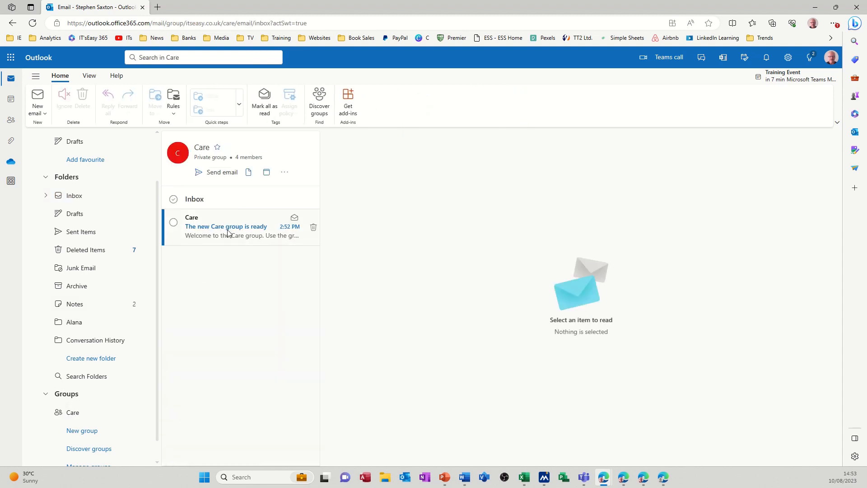
left_click(238, 226)
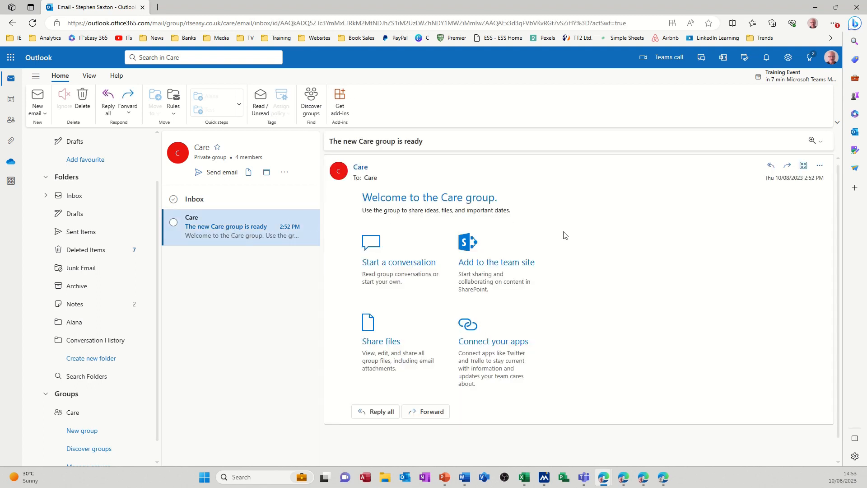
mouse_move(368, 340)
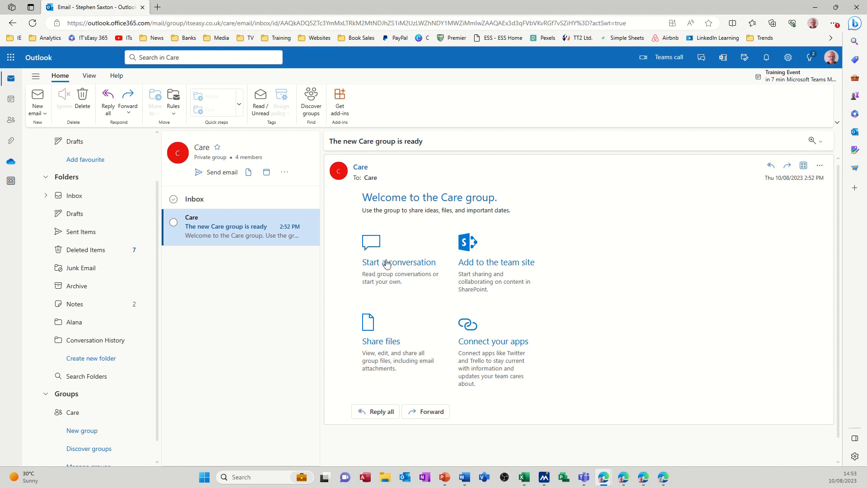
mouse_move(385, 277)
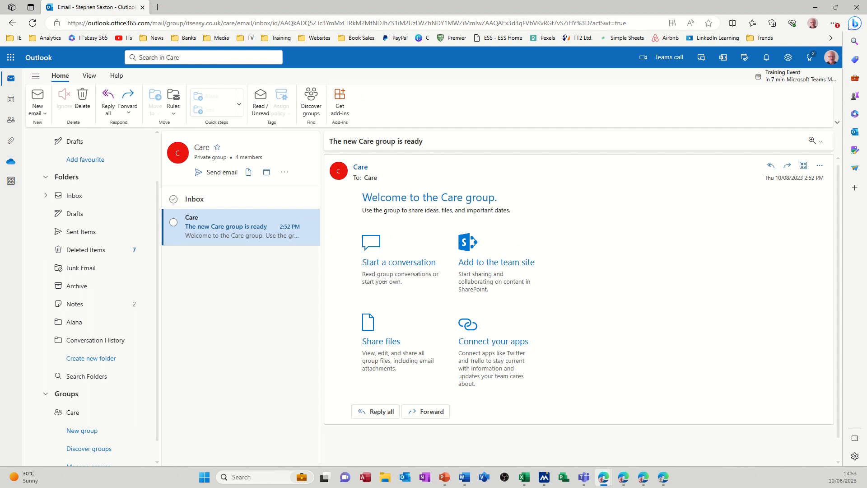
mouse_move(468, 270)
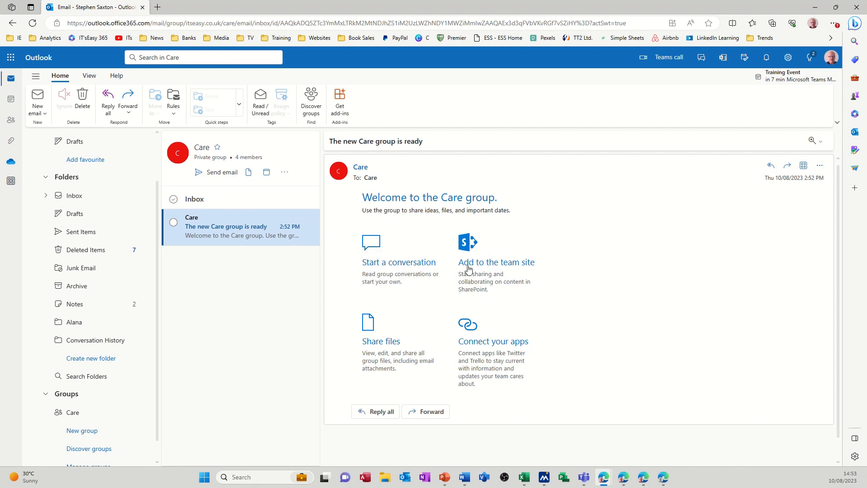
mouse_move(511, 352)
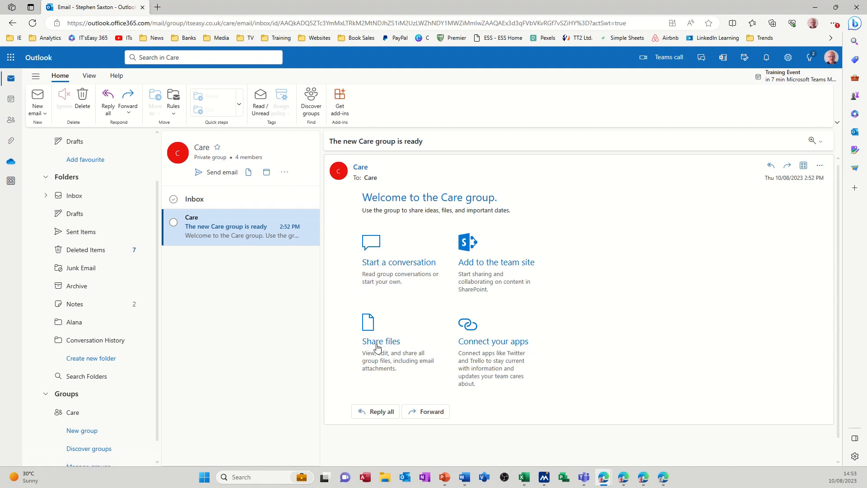
mouse_move(184, 152)
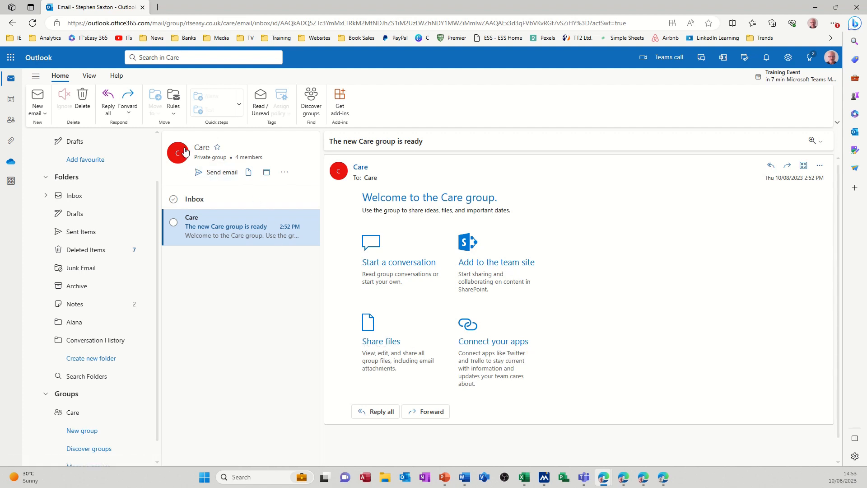
mouse_move(183, 157)
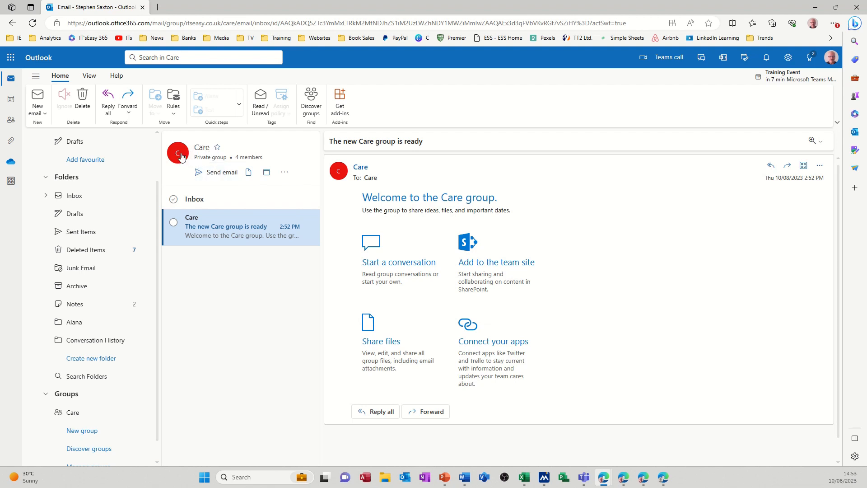
mouse_move(249, 172)
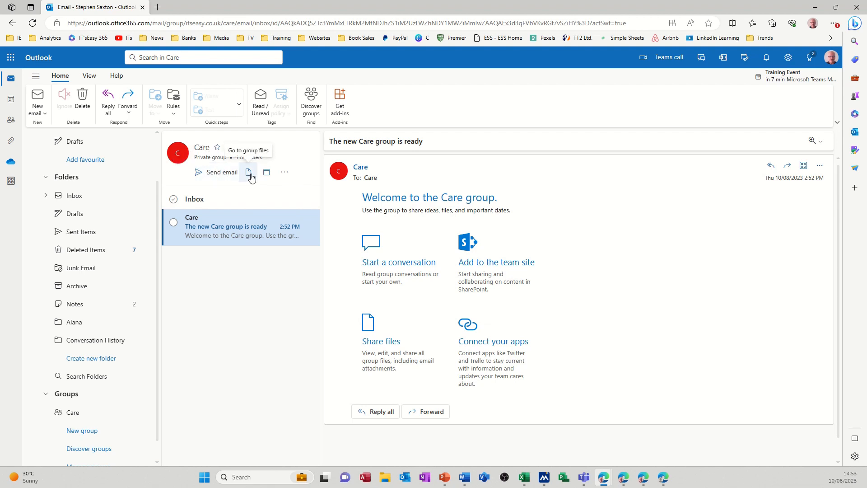
mouse_move(284, 172)
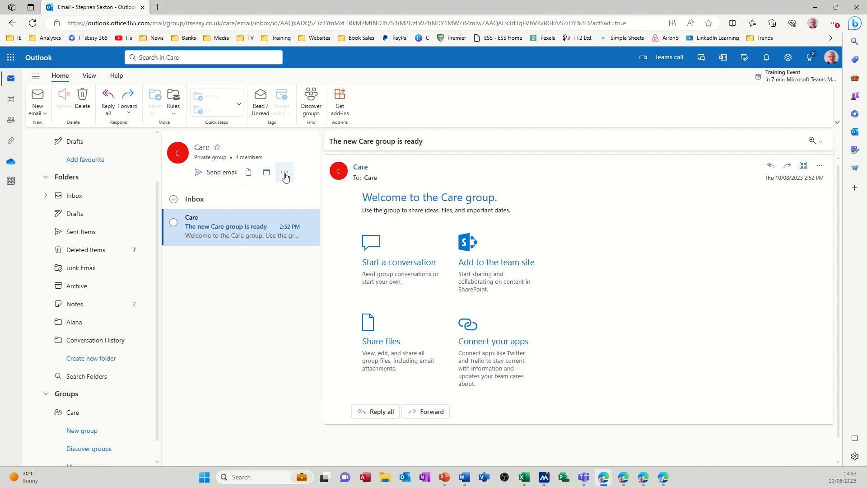
Step: Open Care Notebook from the Care group's more-apps menu
left_click(284, 172)
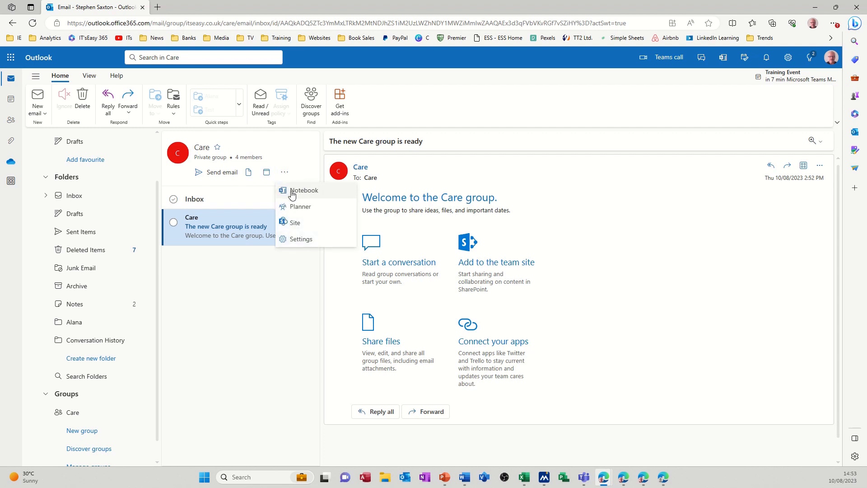
left_click(303, 189)
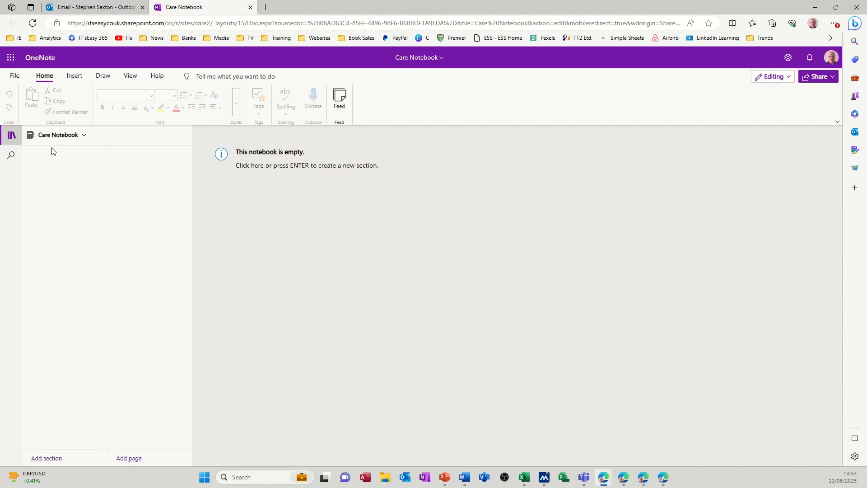
Step: Add a section named 'Care Plans' to Care Notebook
left_click(47, 458)
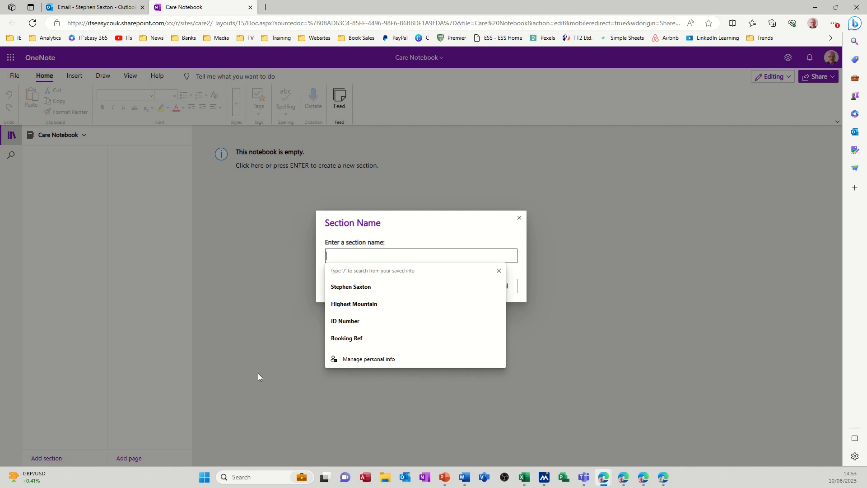
type("Care")
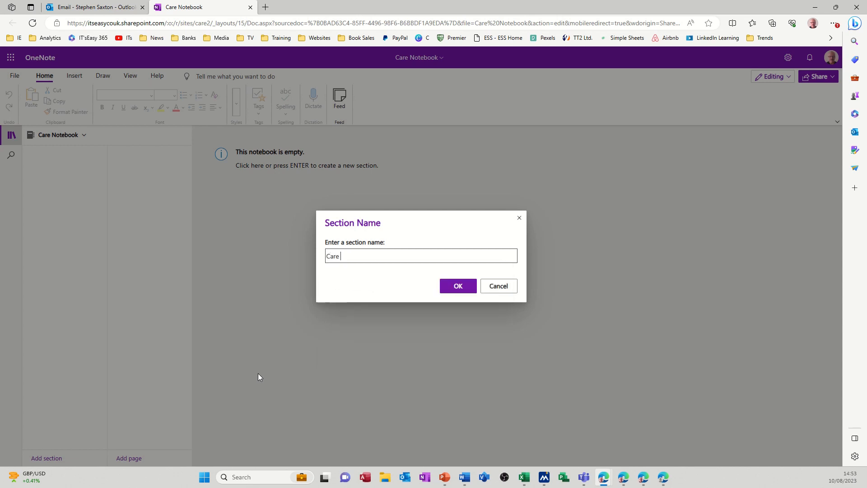
type("Plans")
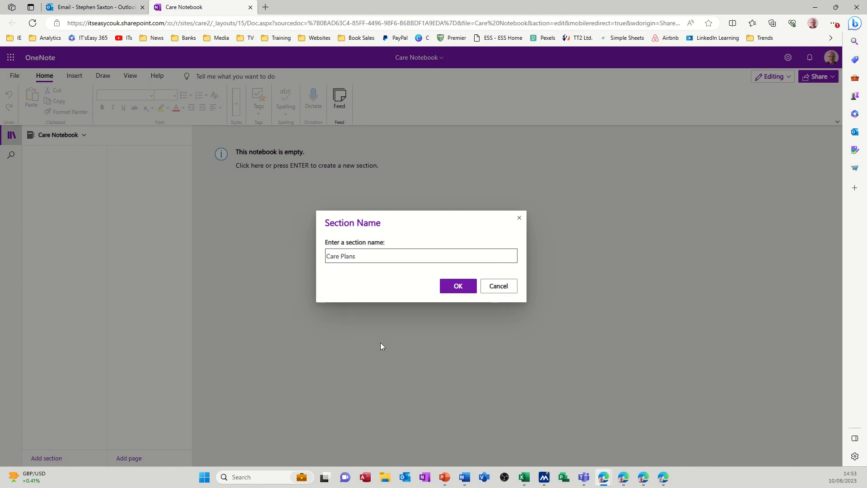
left_click(457, 286)
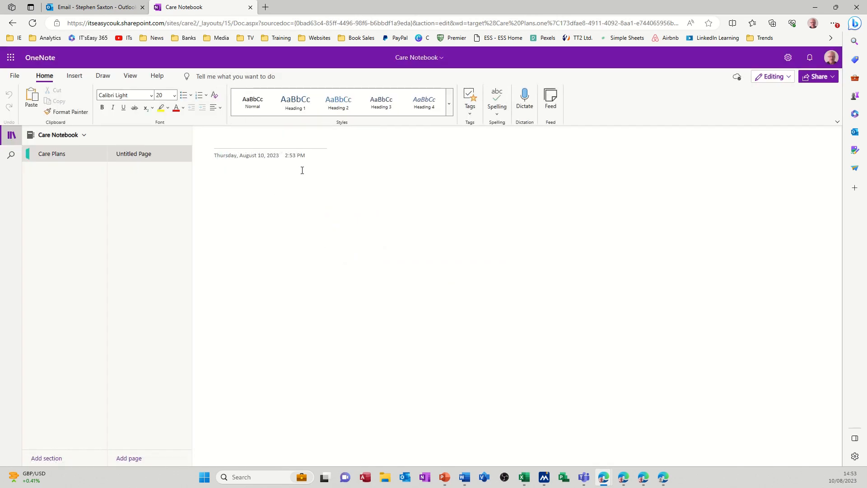
Step: Title the first page 'Jan Care Plans' and add a page titled 'Feb Care plans'
type("Jan Ca")
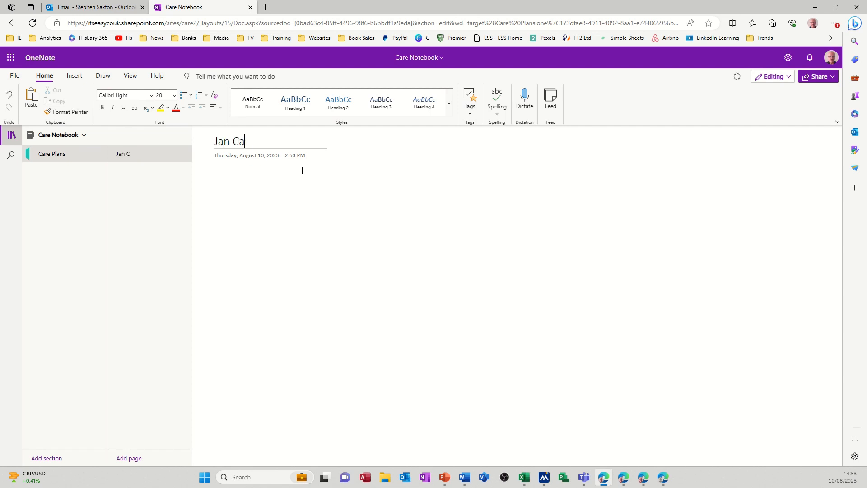
type("re Plans")
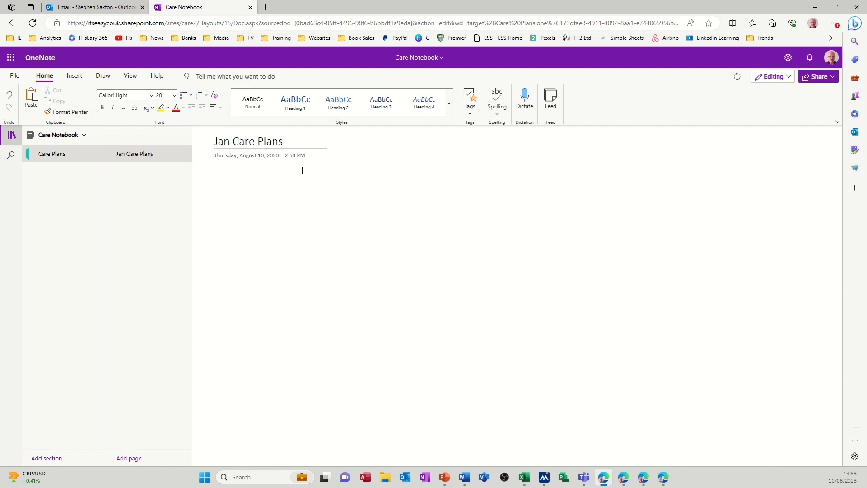
left_click(129, 458)
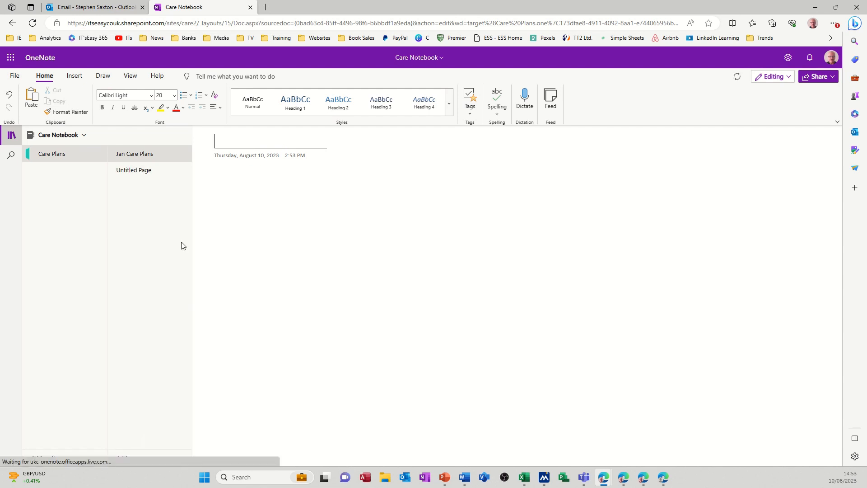
type("F")
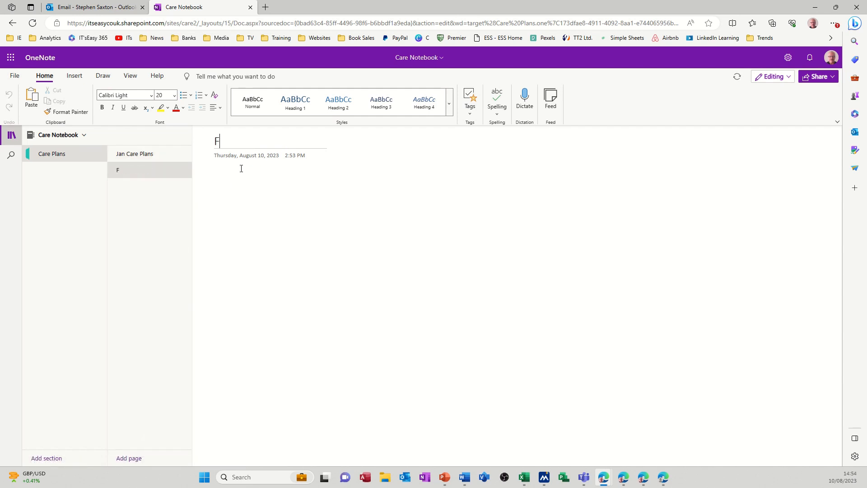
type("eb Care")
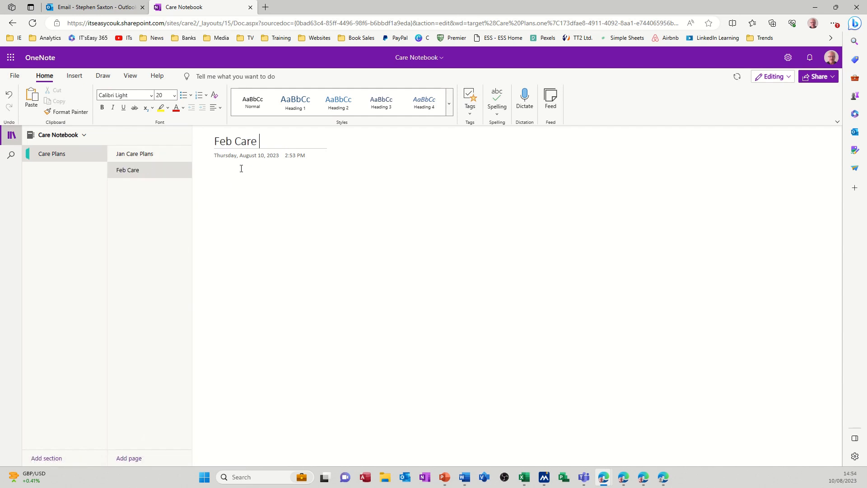
type("plans")
type("Staff Rev")
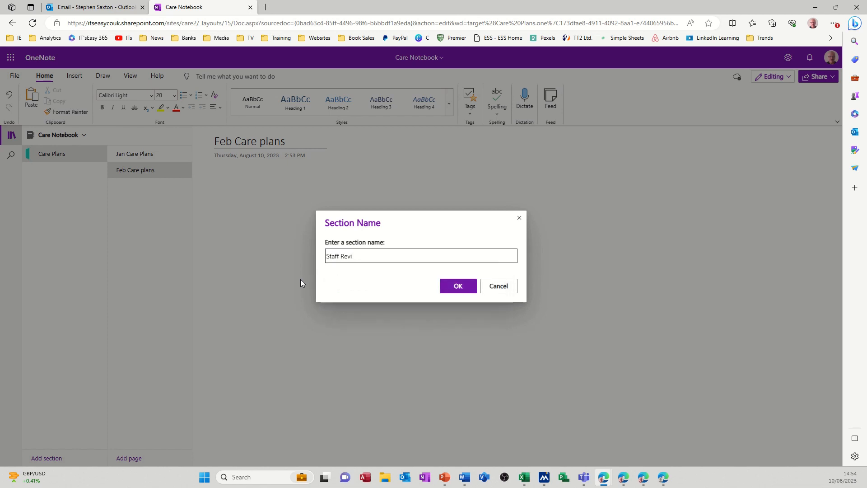
Step: Save the Staff Review section, close the notebook, and open Care's plan in Planner
left_click(457, 286)
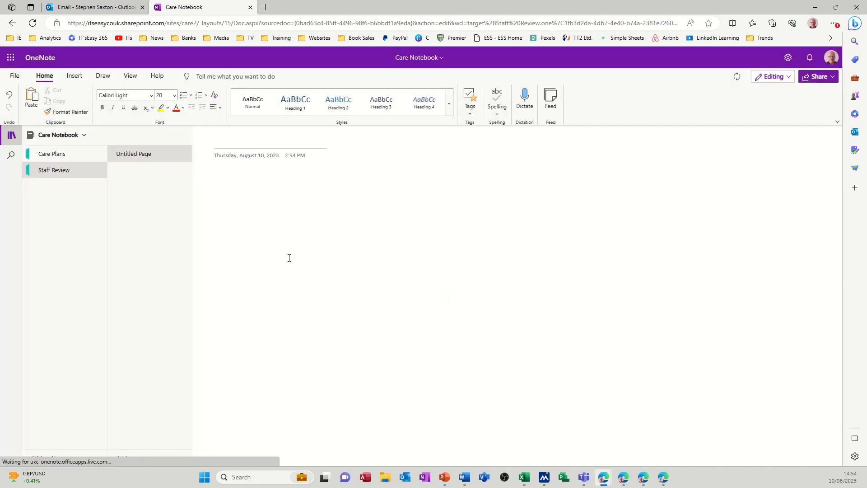
left_click(52, 153)
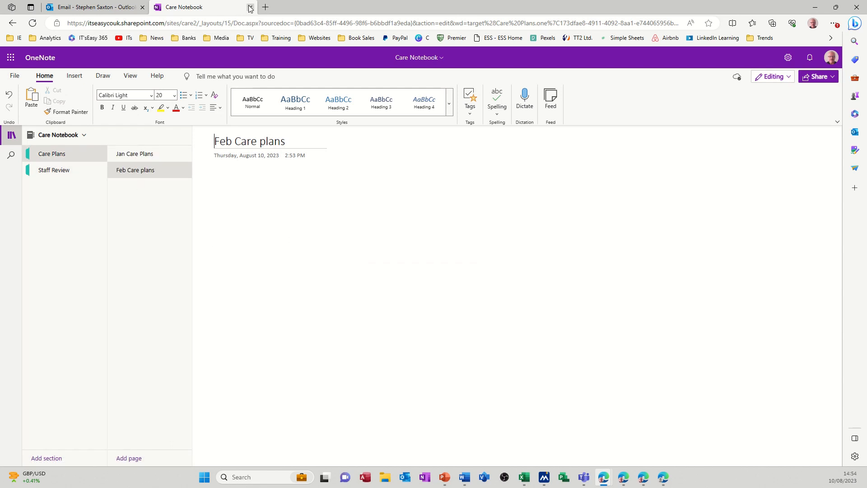
left_click(249, 8)
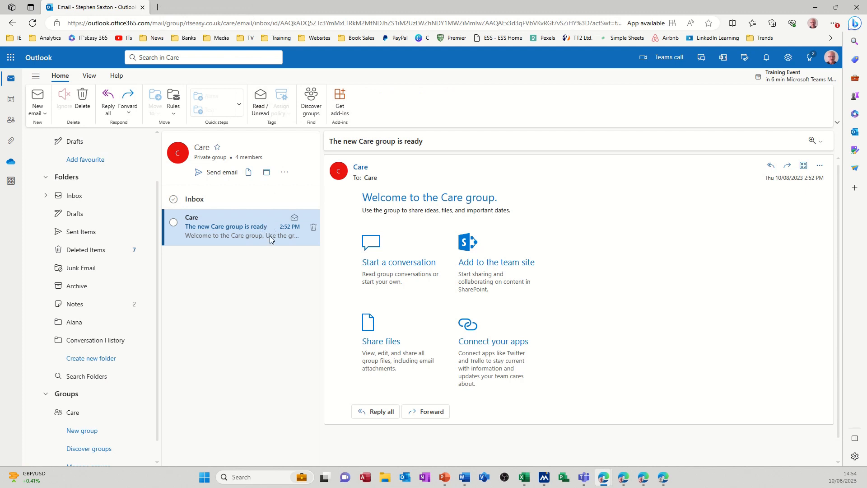
left_click(284, 172)
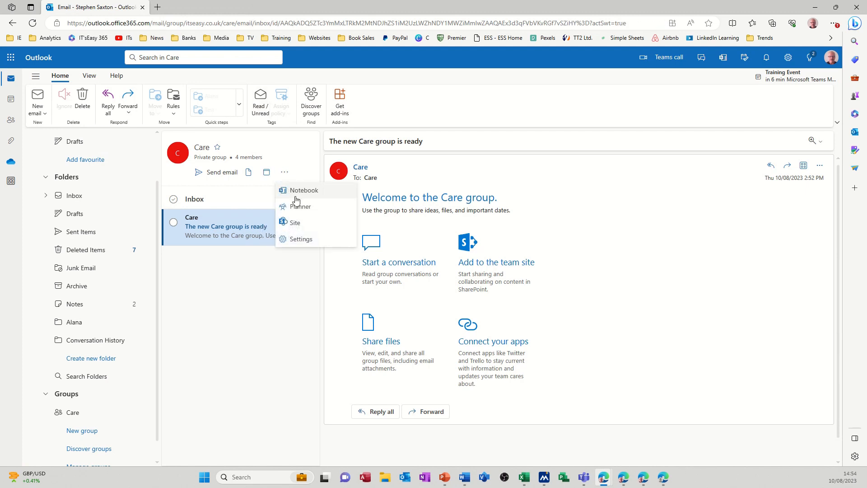
left_click(299, 206)
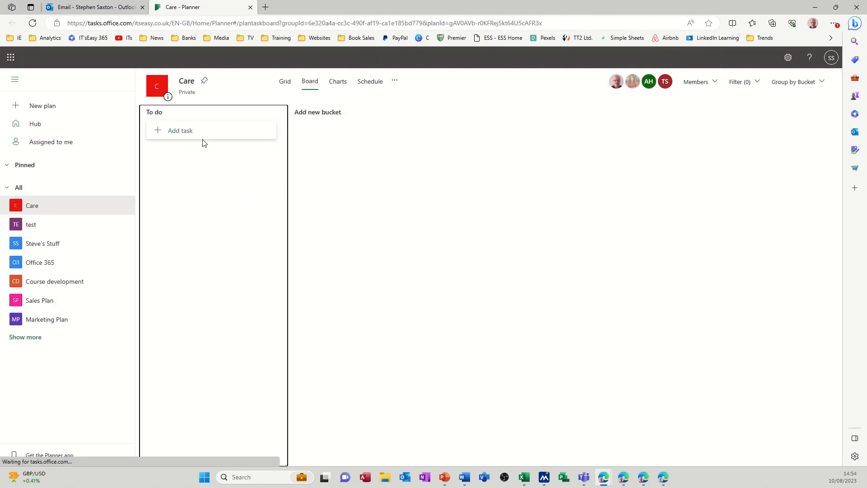
mouse_move(317, 111)
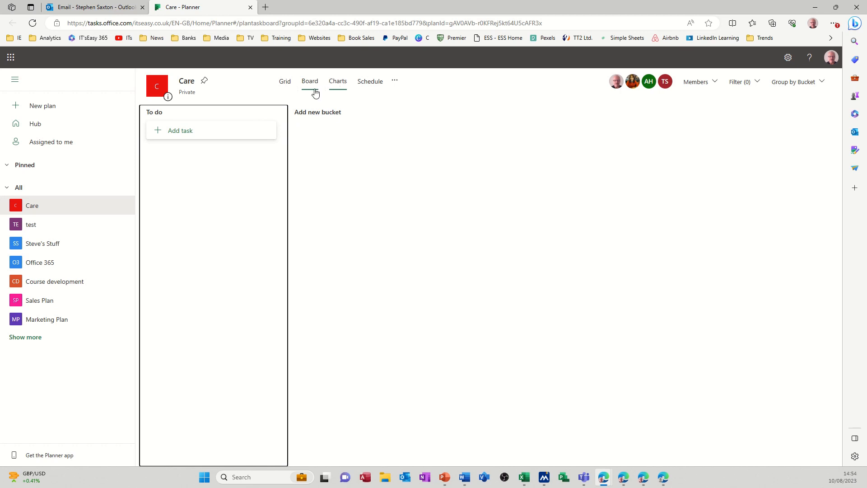
Step: Add Induction, Admin and Finance buckets to the Care board, fixing a Finance typo
left_click(318, 111)
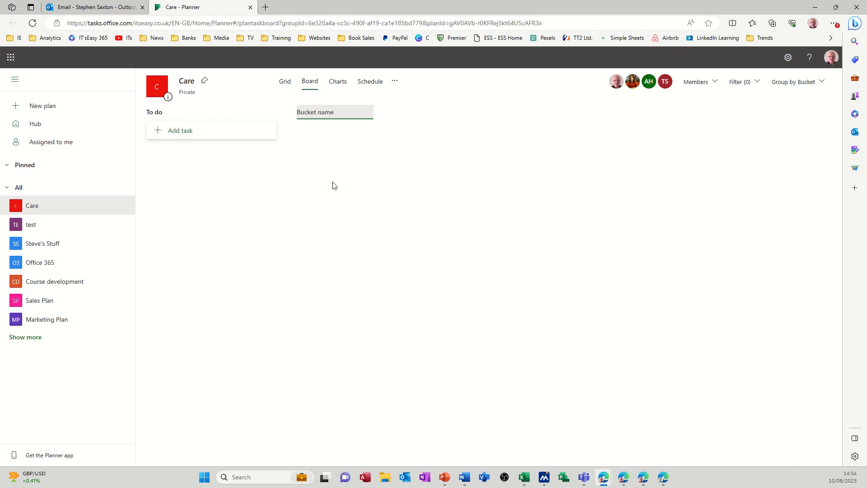
type("Induction")
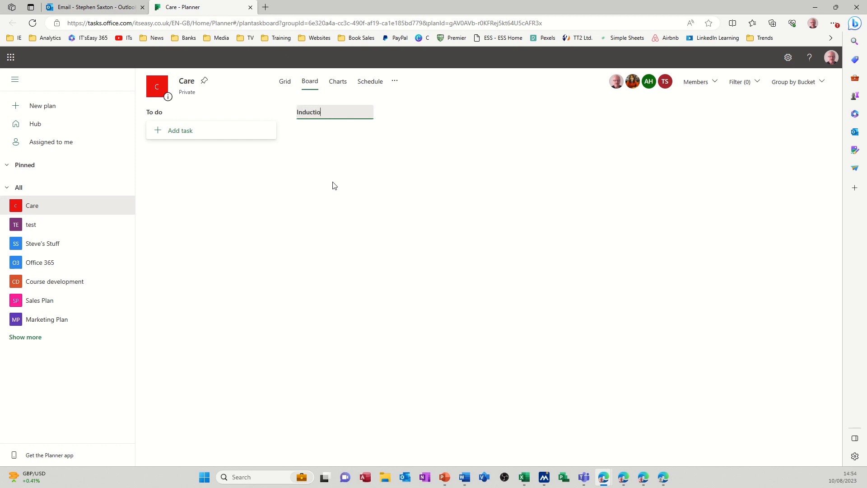
key("Return")
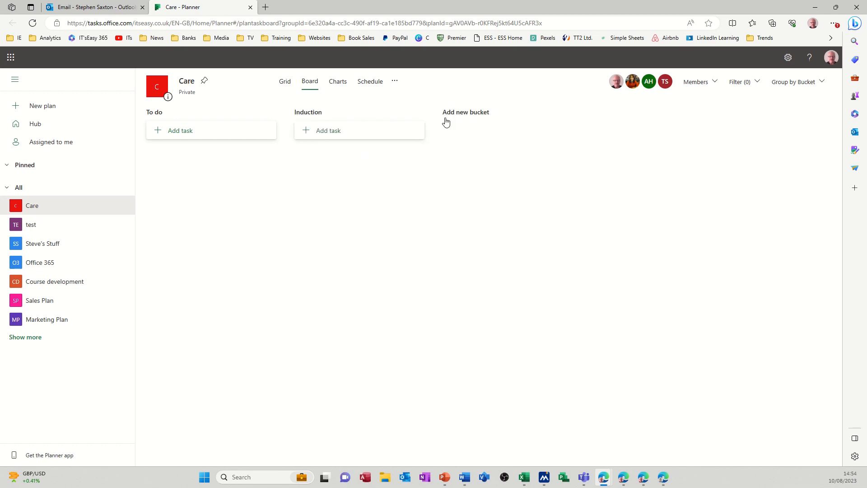
left_click(465, 112)
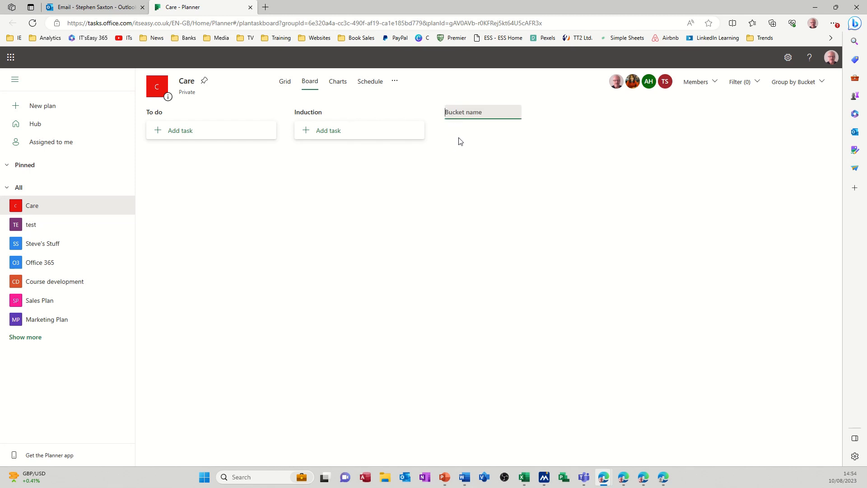
type("Admin")
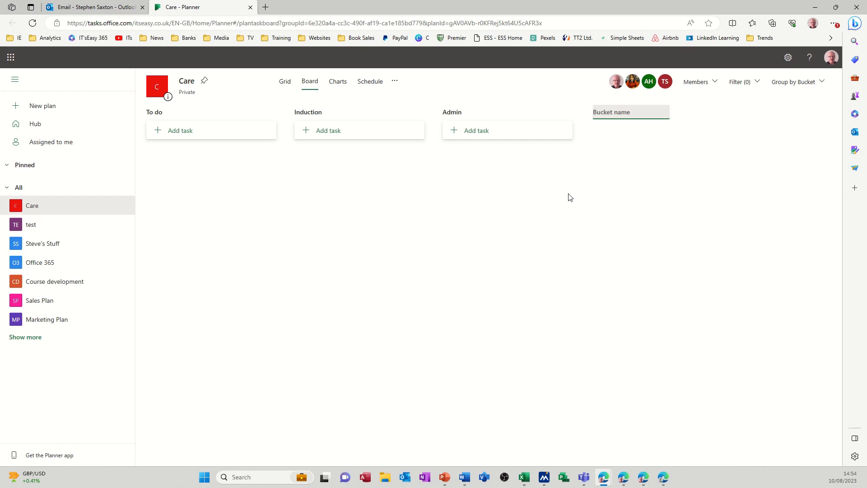
type("Fina")
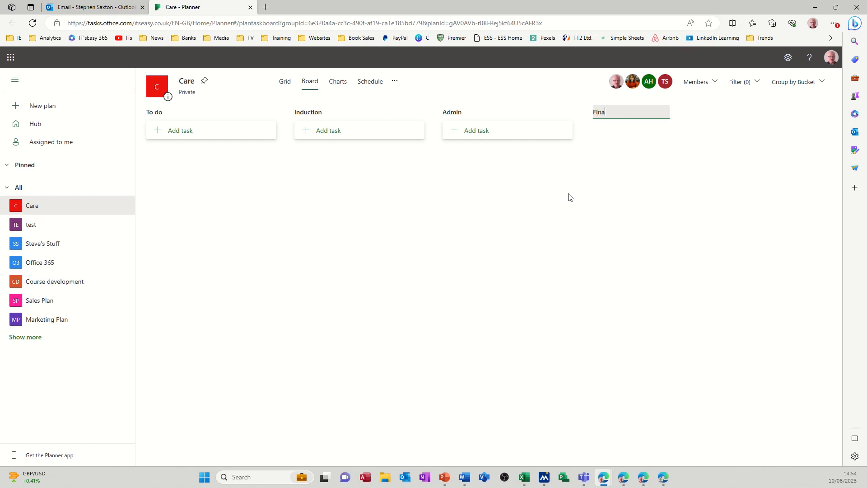
type("nced")
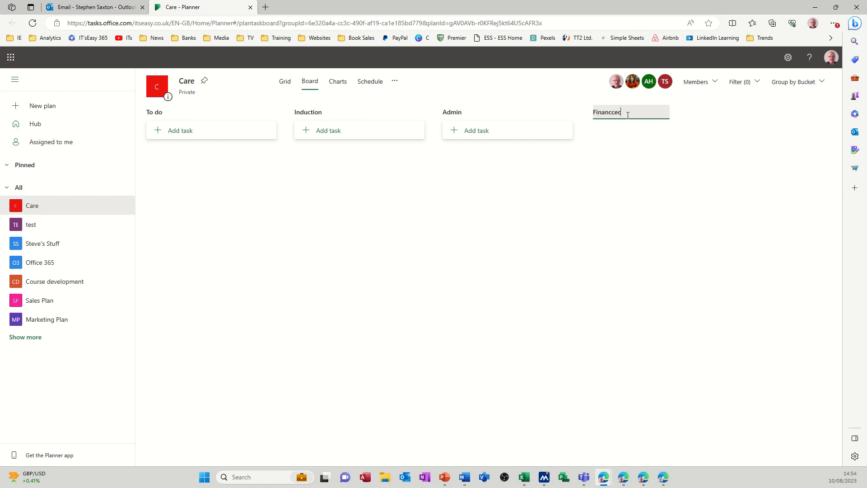
key("Backspace")
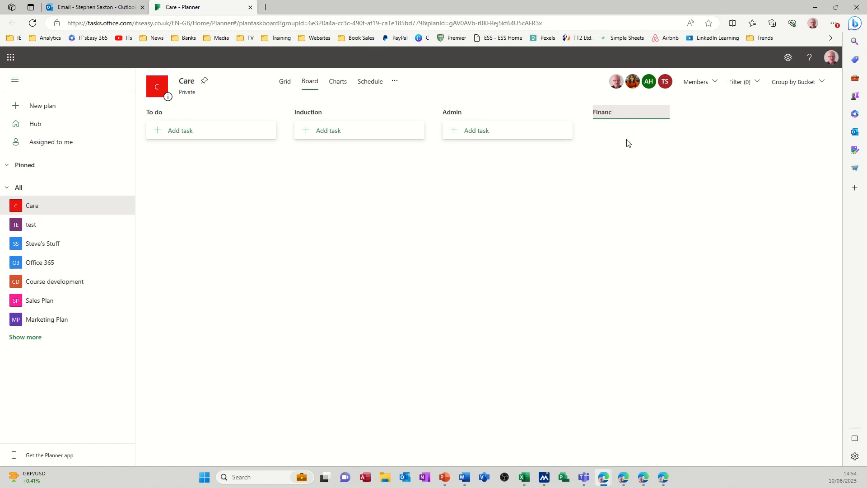
type("e")
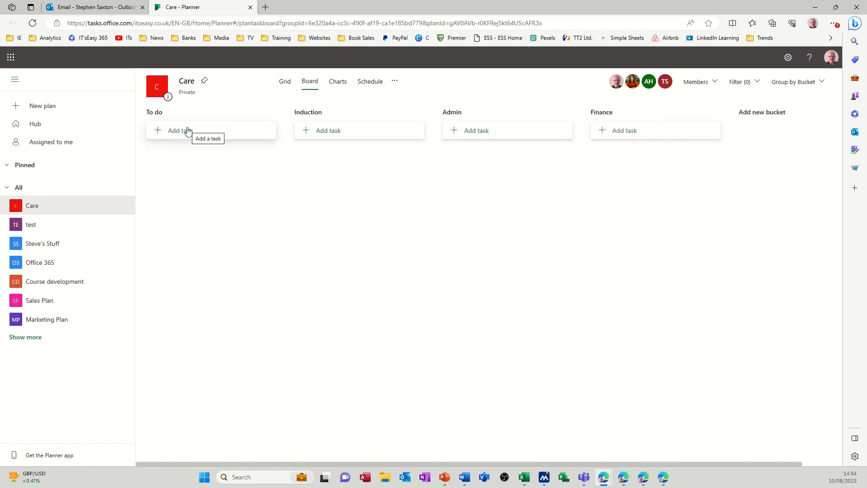
Step: Create the 'Add new staff' task in To do, due 10 August, assigned to two members
left_click(180, 130)
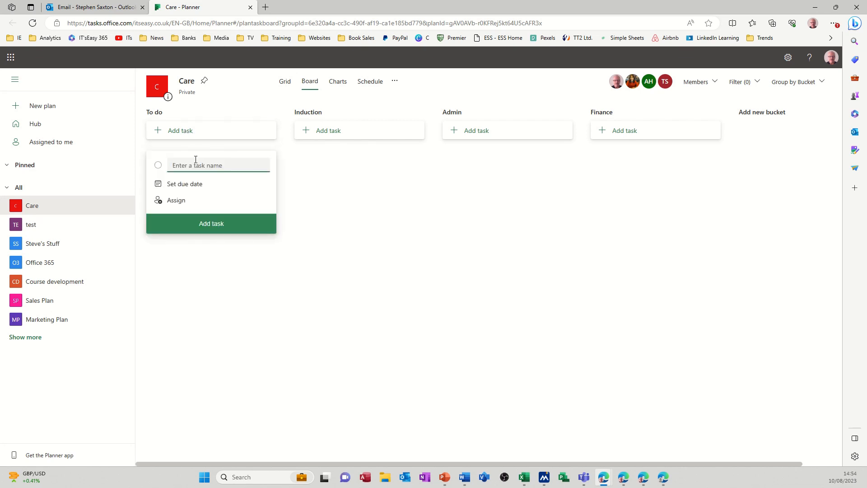
mouse_move(278, 189)
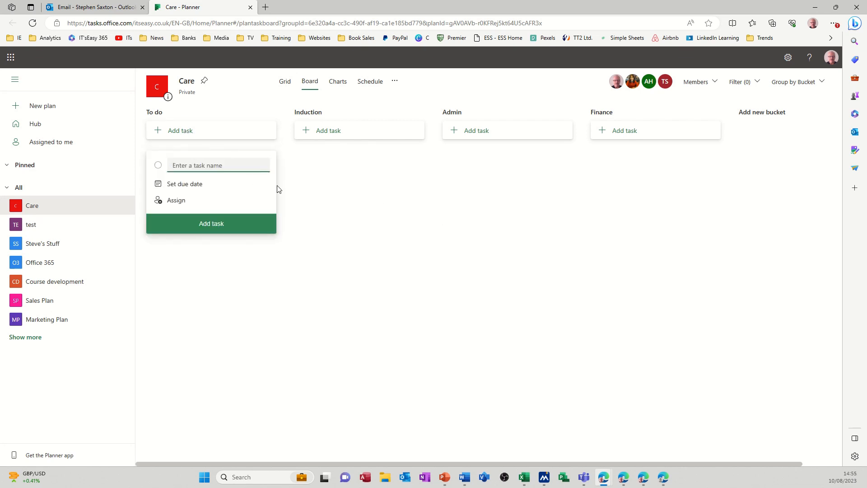
type("Add new staff")
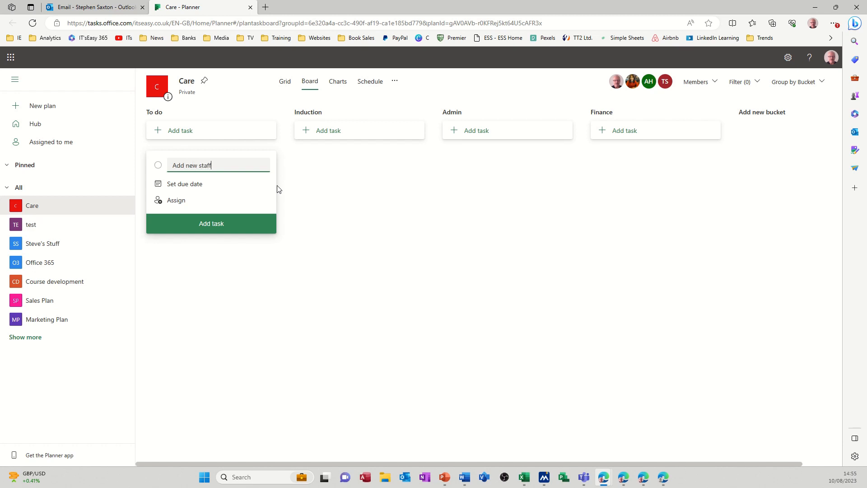
left_click(184, 184)
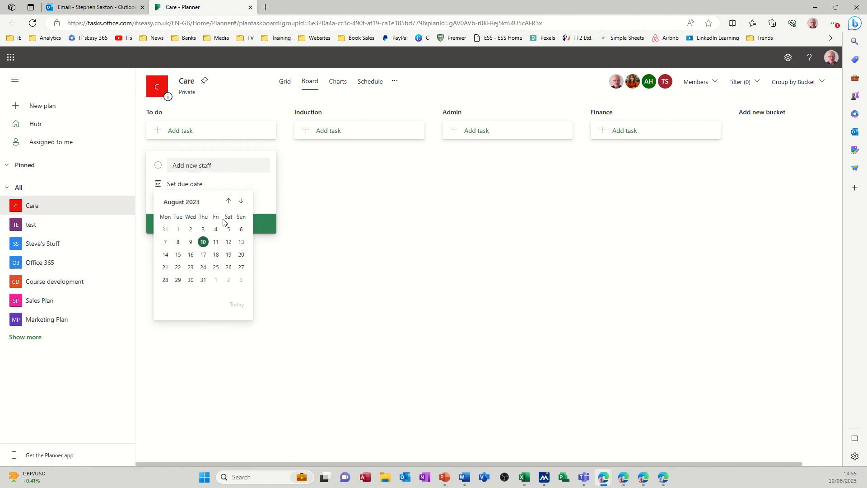
left_click(175, 199)
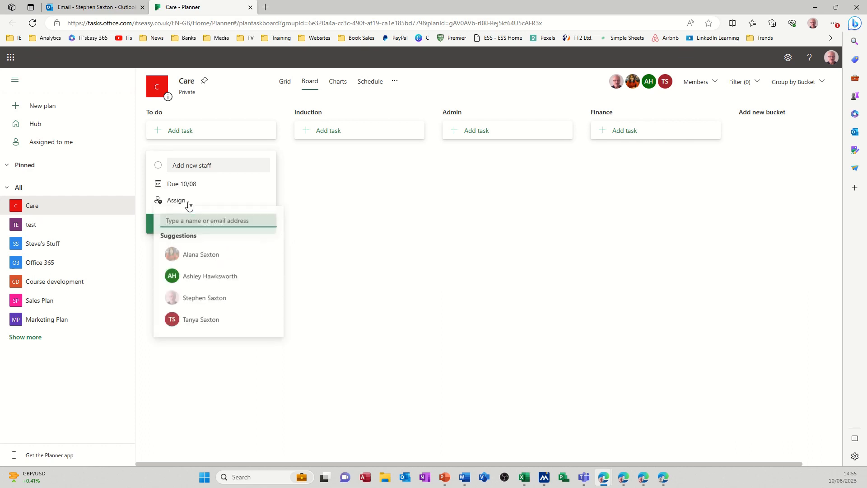
mouse_move(196, 280)
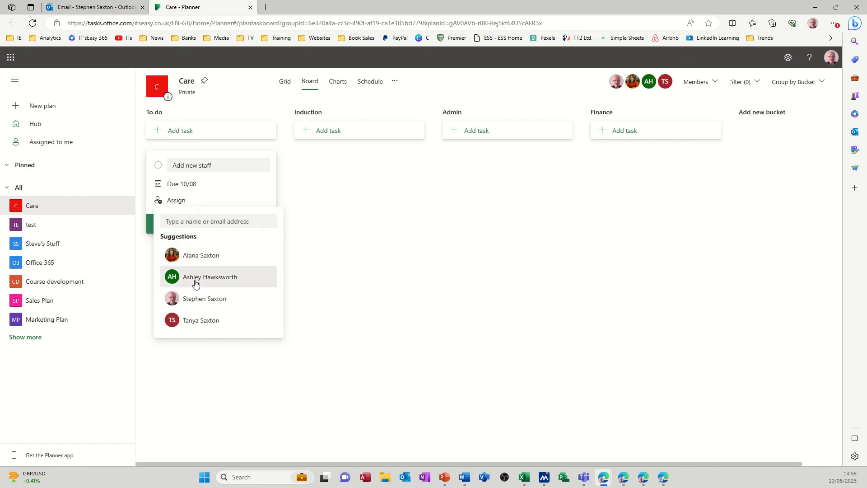
left_click(210, 276)
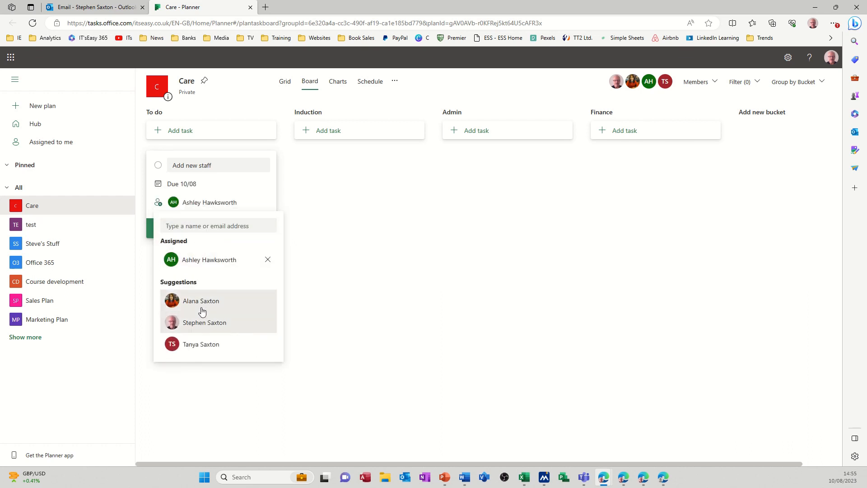
left_click(201, 301)
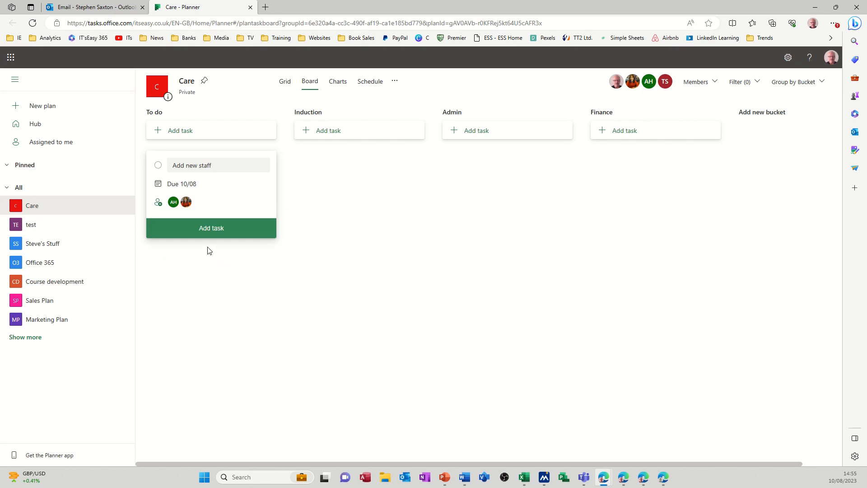
left_click(180, 130)
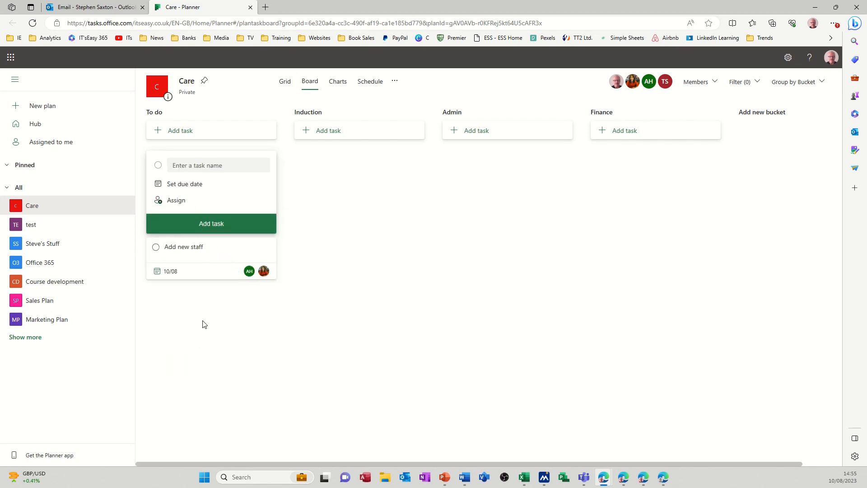
mouse_move(311, 236)
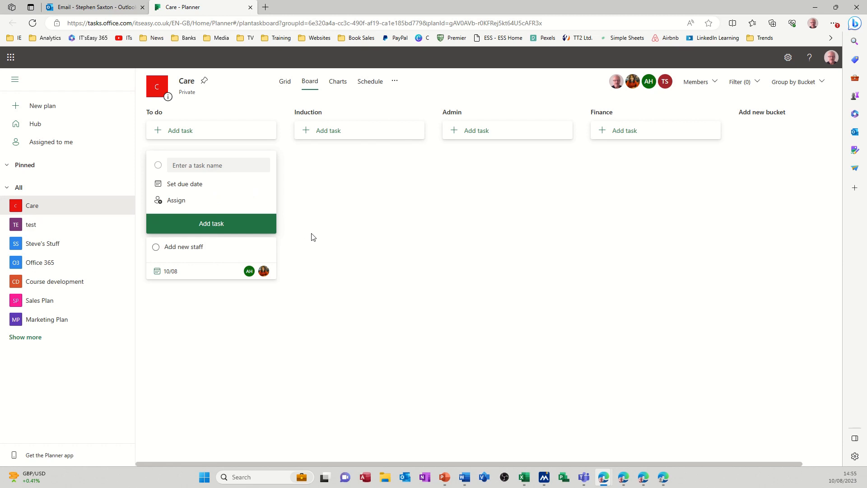
Step: Dismiss the empty task form and review the plan in Charts and Grid, then return to Board
left_click(325, 160)
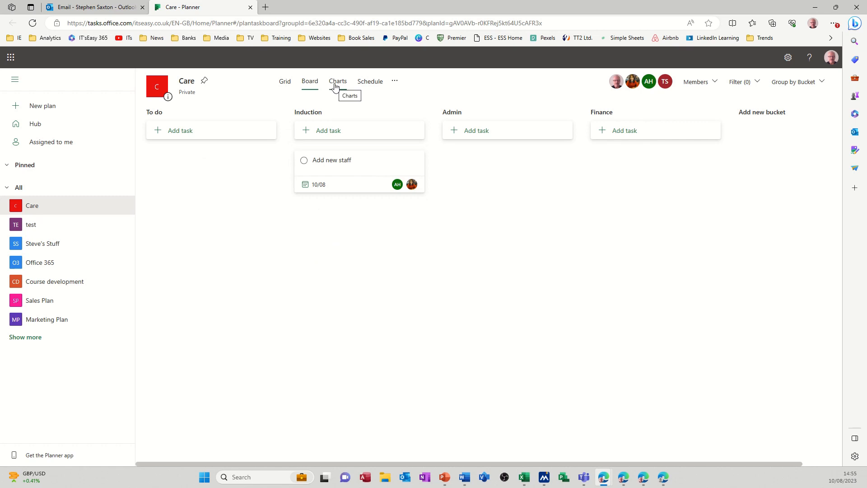
left_click(337, 81)
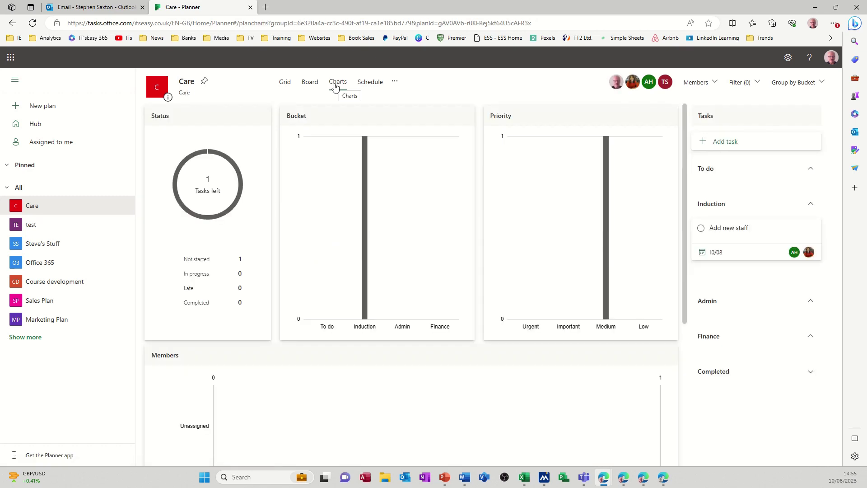
left_click(369, 81)
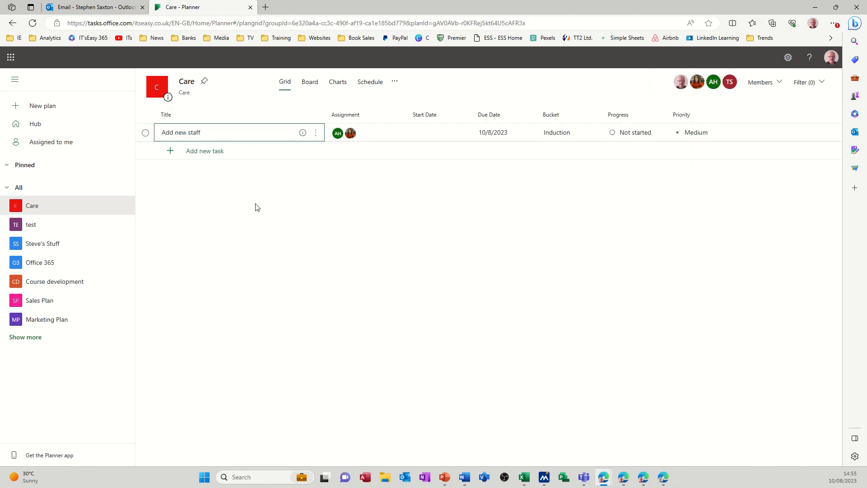
mouse_move(324, 101)
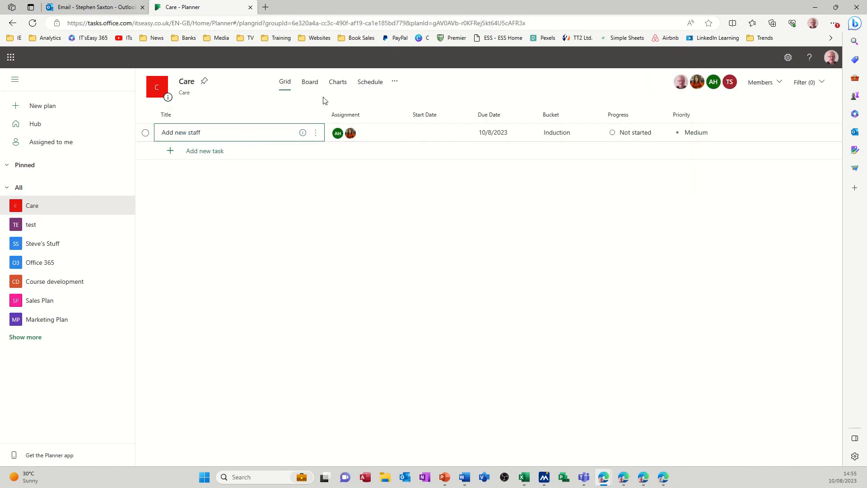
left_click(309, 81)
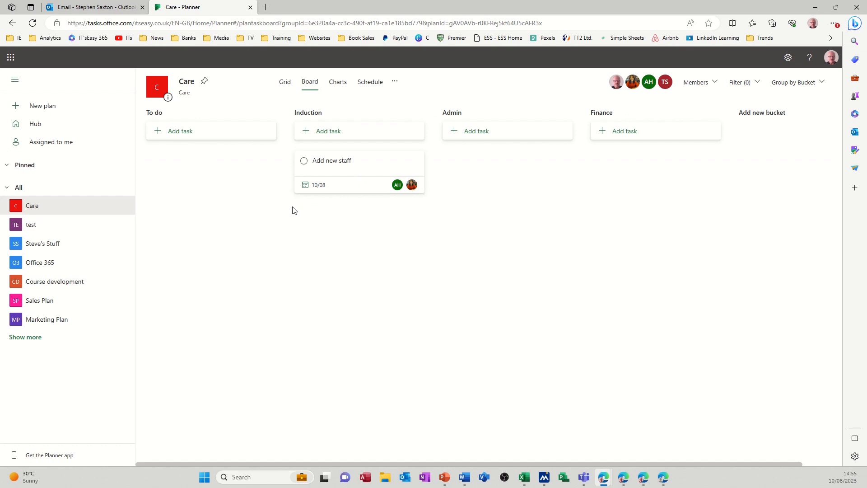
mouse_move(303, 235)
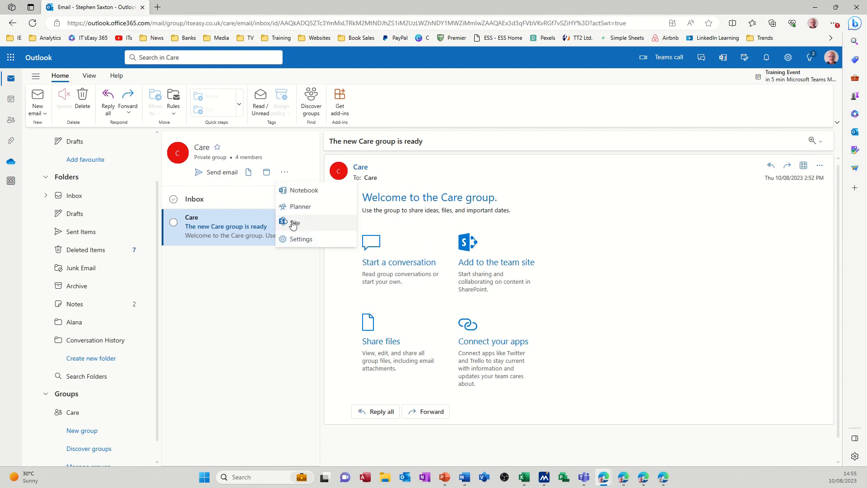
Step: Open Care's SharePoint site, dismiss the design prompt, and view its Site contents
left_click(295, 222)
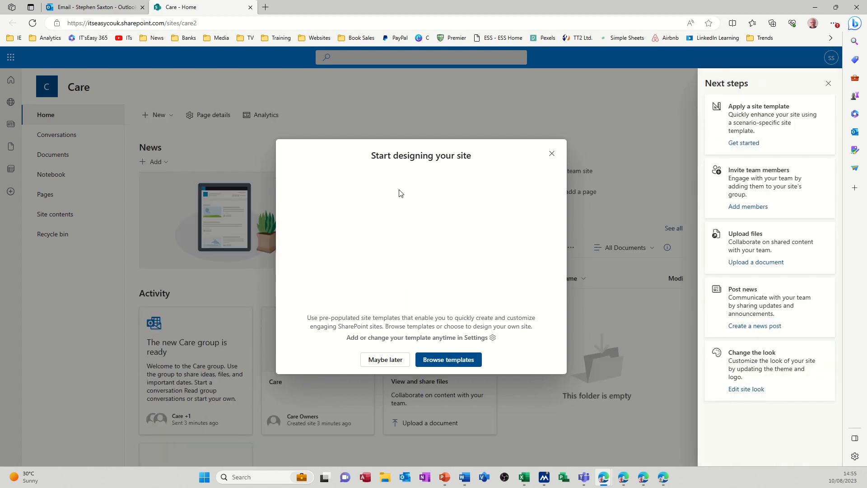
mouse_move(385, 359)
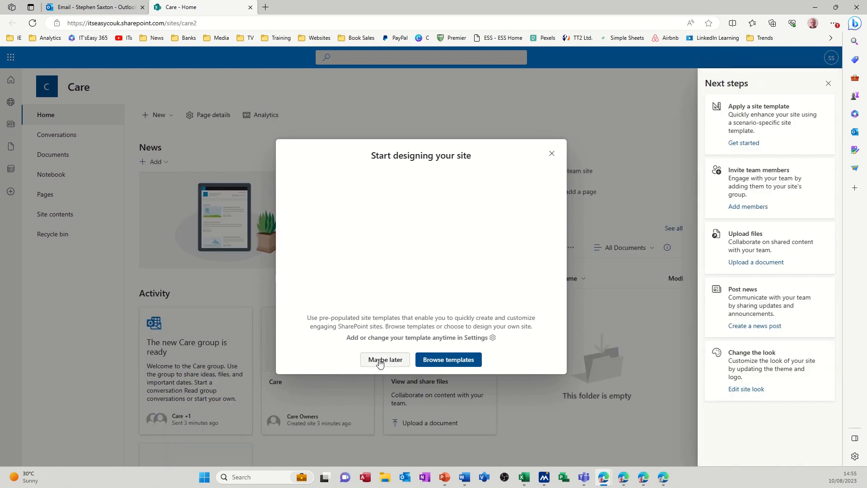
left_click(385, 360)
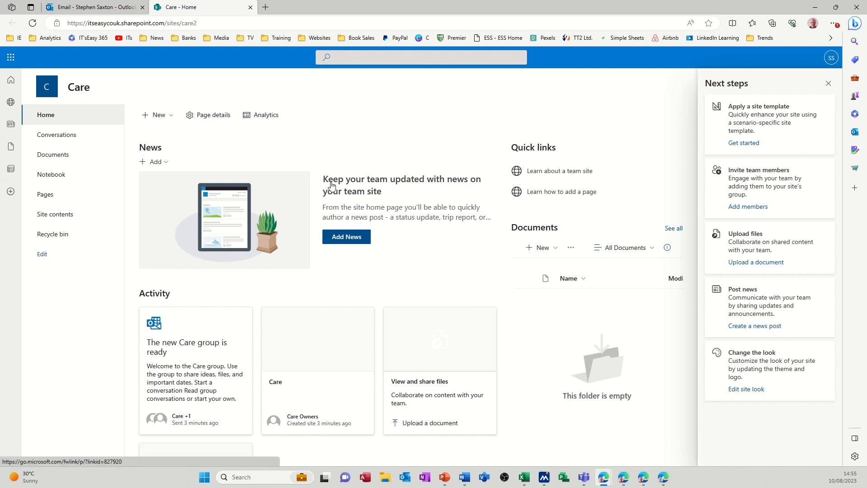
mouse_move(42, 58)
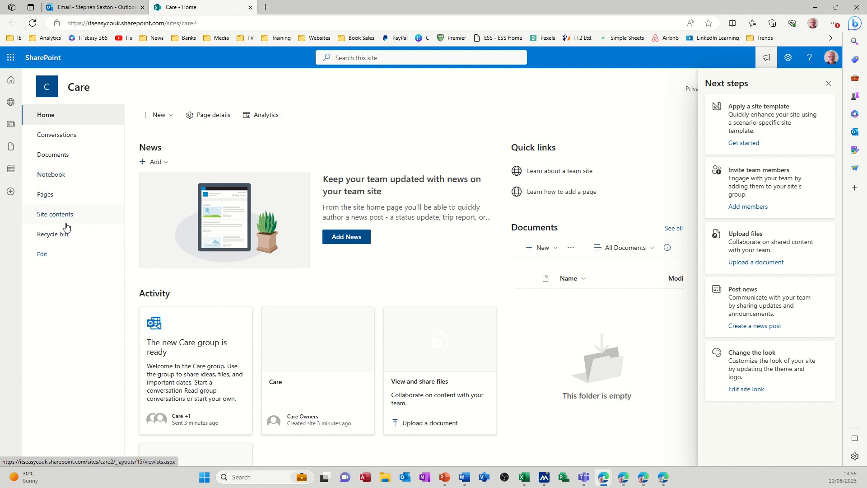
left_click(55, 215)
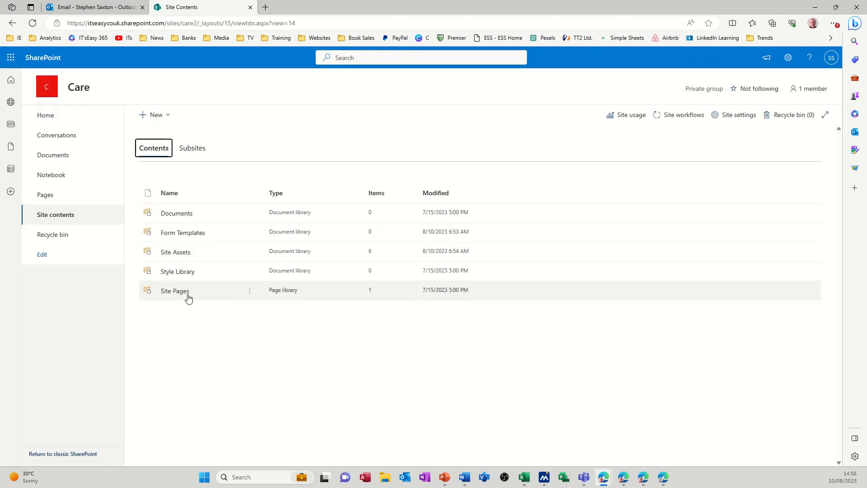
mouse_move(199, 304)
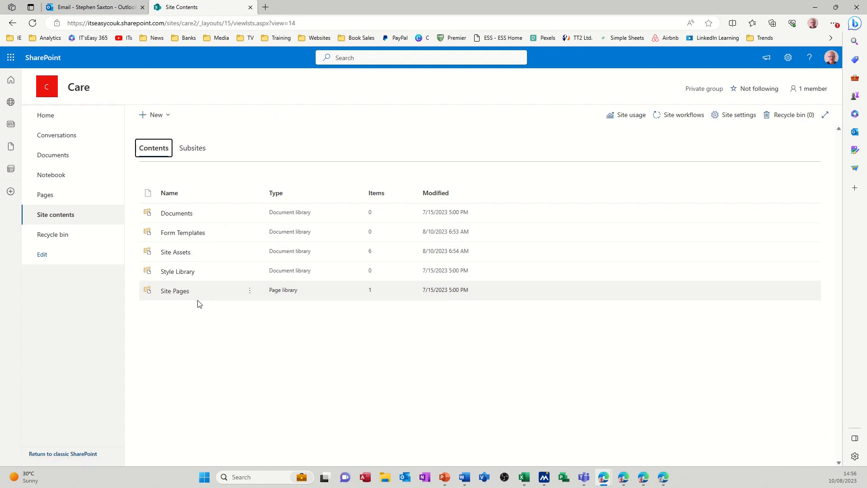
mouse_move(250, 8)
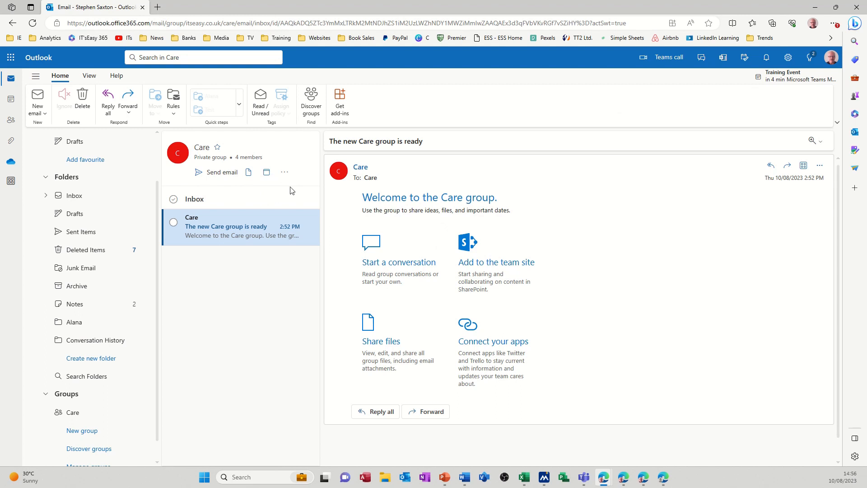
Step: Open the Care group's Edit group form, then discard it and confirm without saving changes
left_click(284, 172)
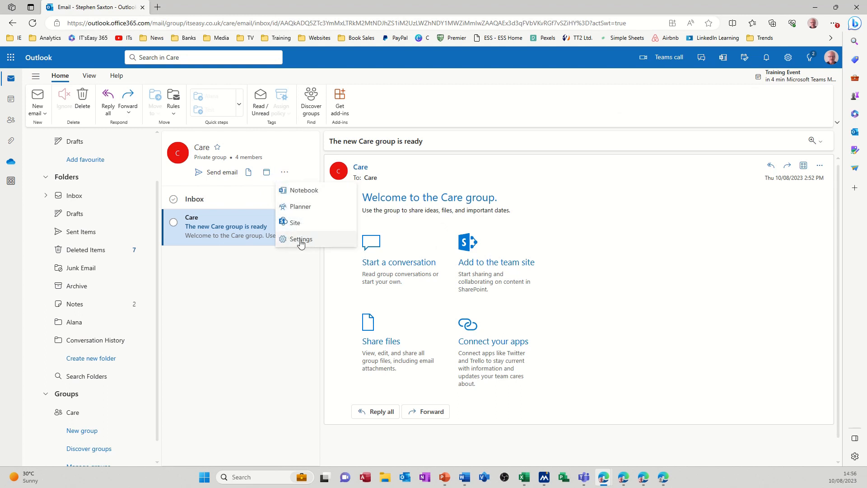
left_click(300, 239)
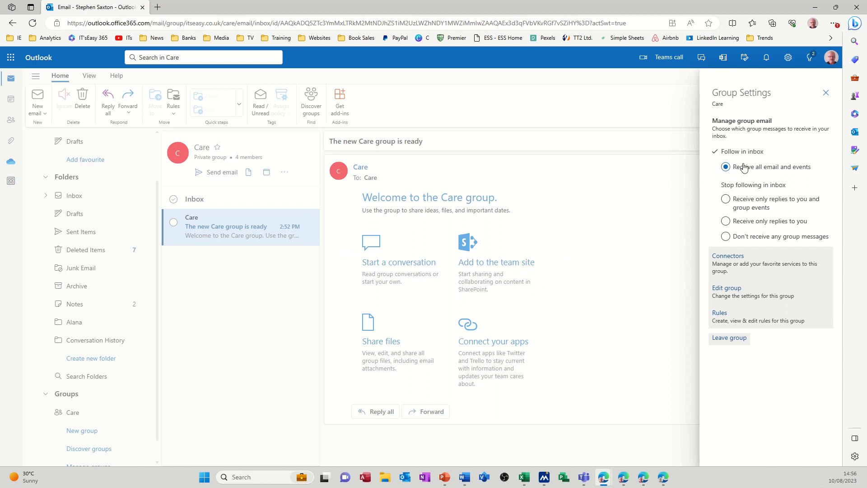
mouse_move(724, 262)
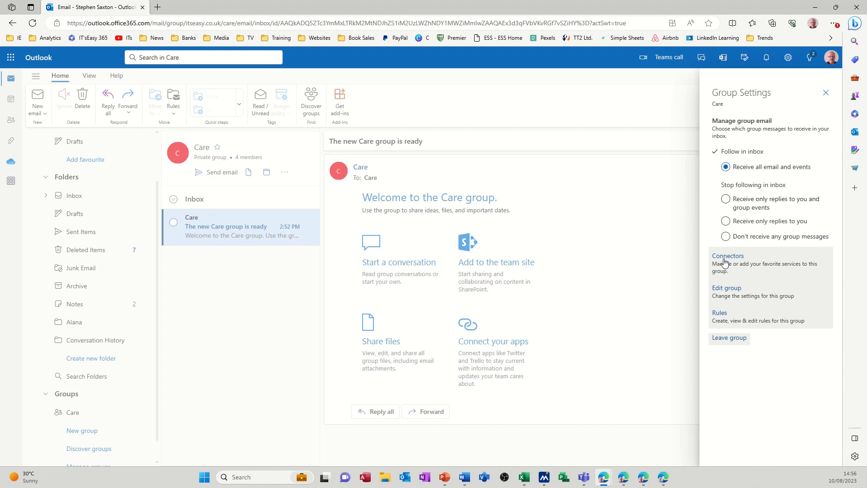
mouse_move(714, 297)
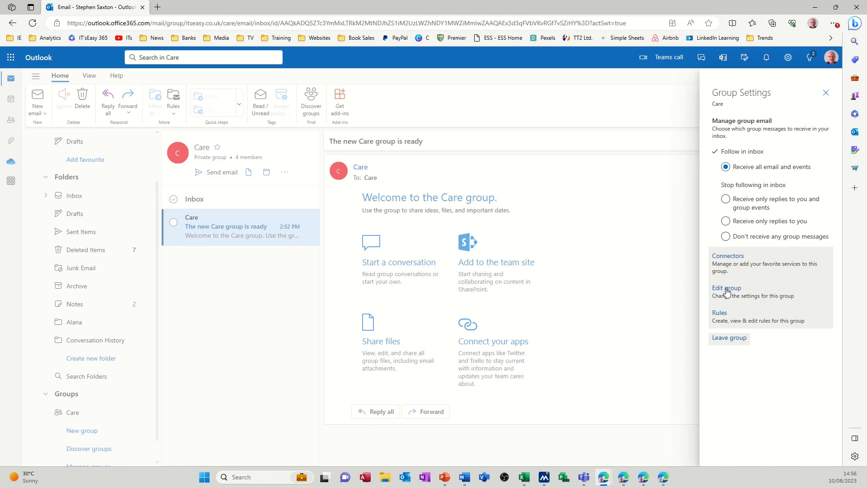
left_click(726, 288)
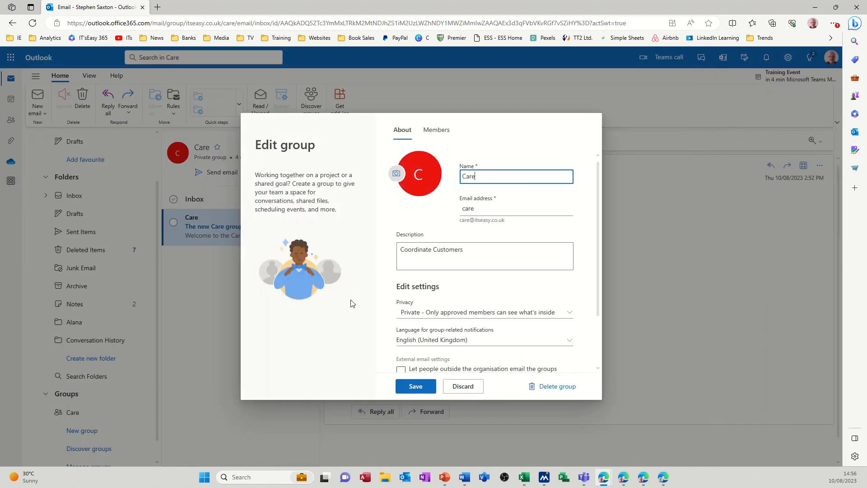
mouse_move(548, 389)
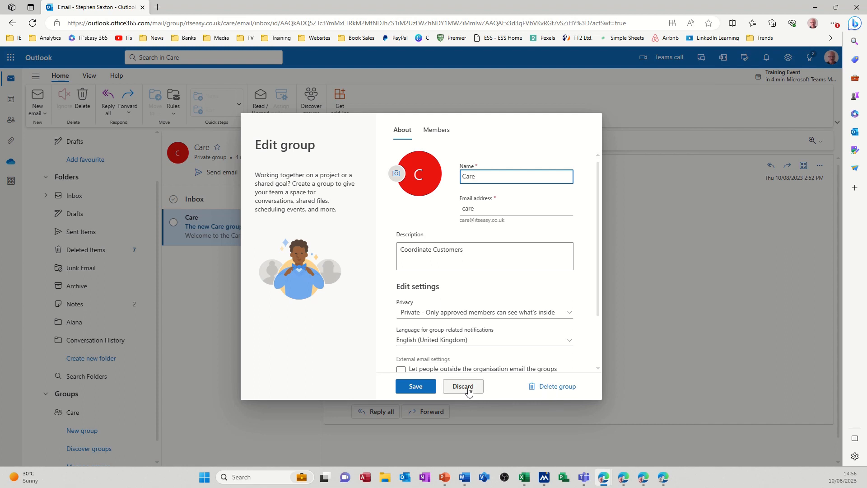
left_click(462, 387)
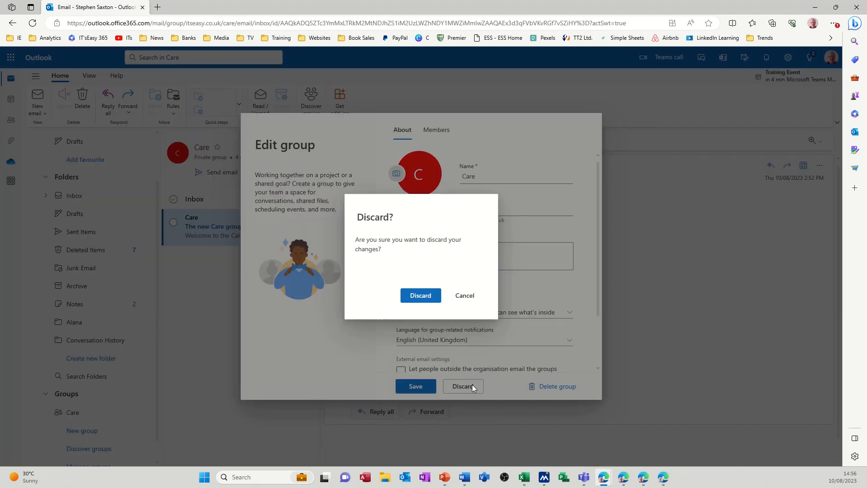
left_click(420, 294)
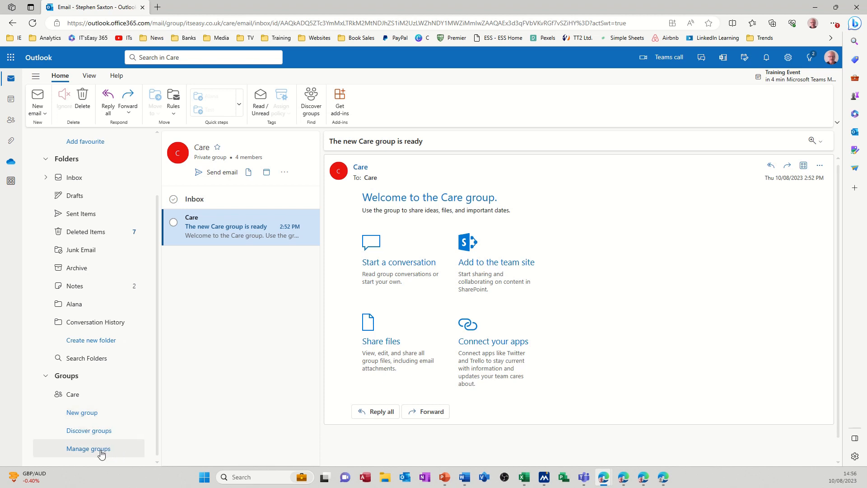
Step: In Manage groups, view Care's details, browse Member and Deleted lists, and return to Owner
left_click(89, 449)
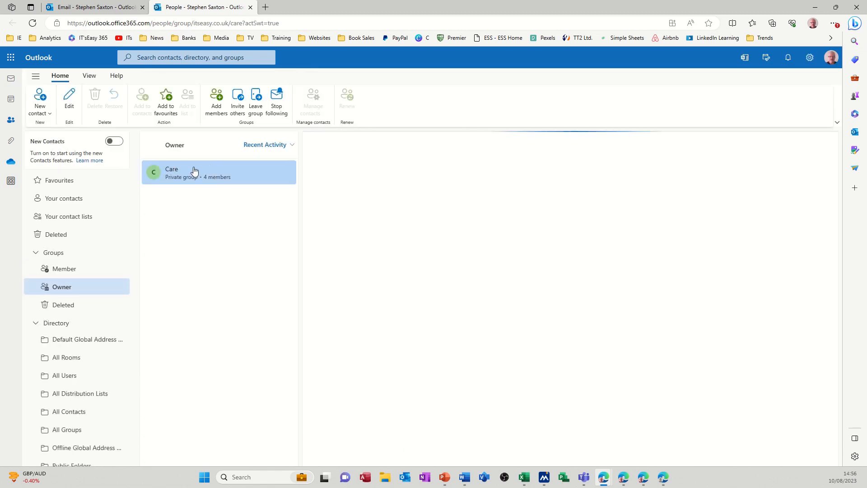
left_click(194, 172)
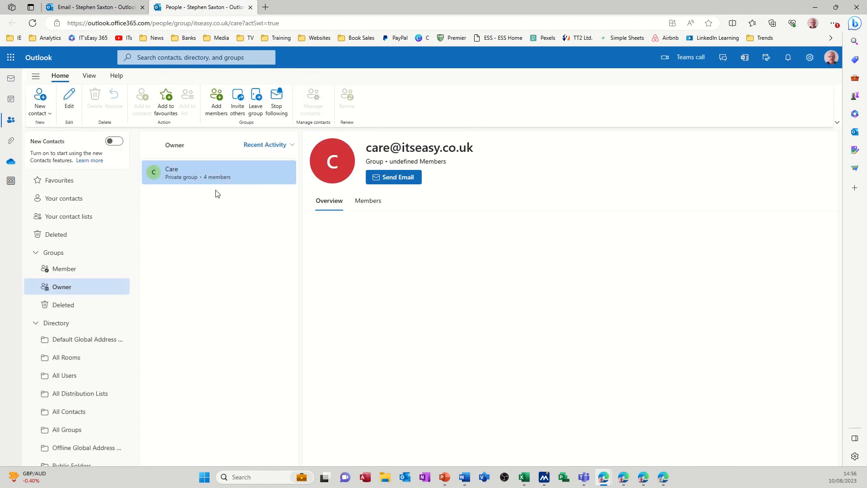
mouse_move(155, 297)
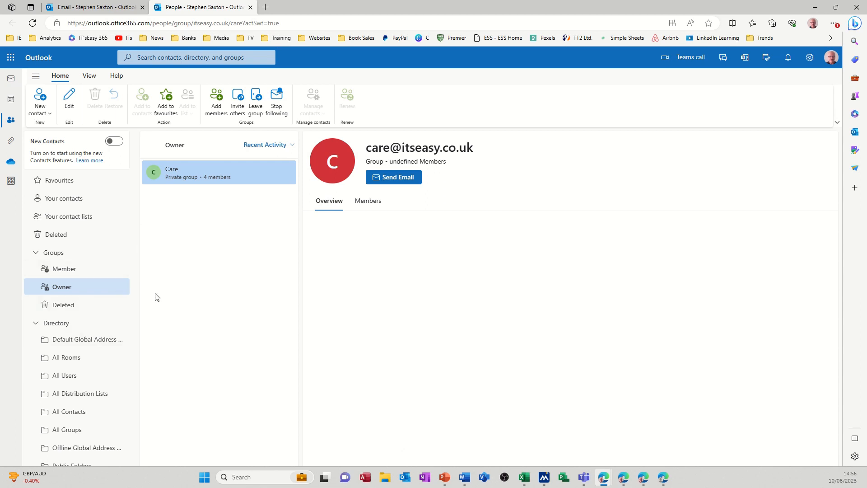
mouse_move(64, 271)
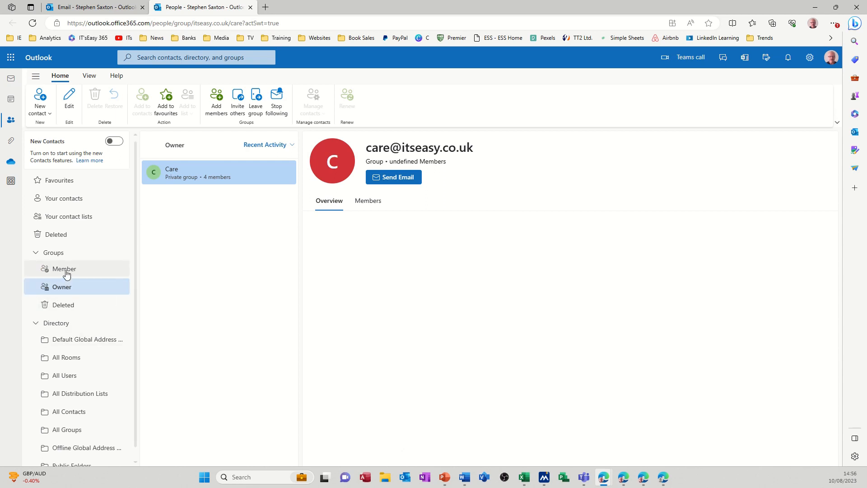
left_click(64, 268)
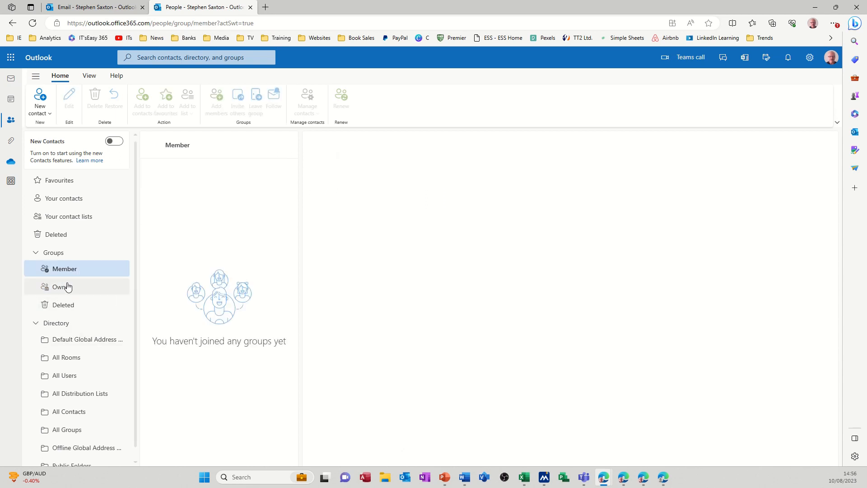
left_click(61, 286)
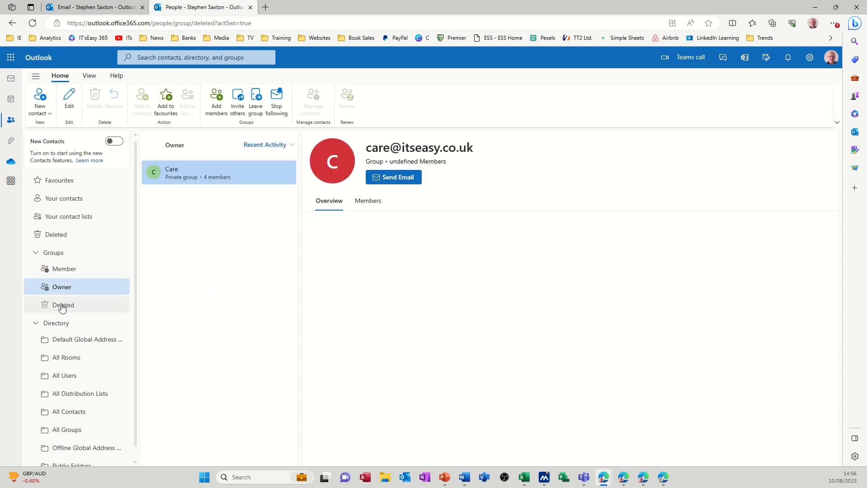
left_click(64, 305)
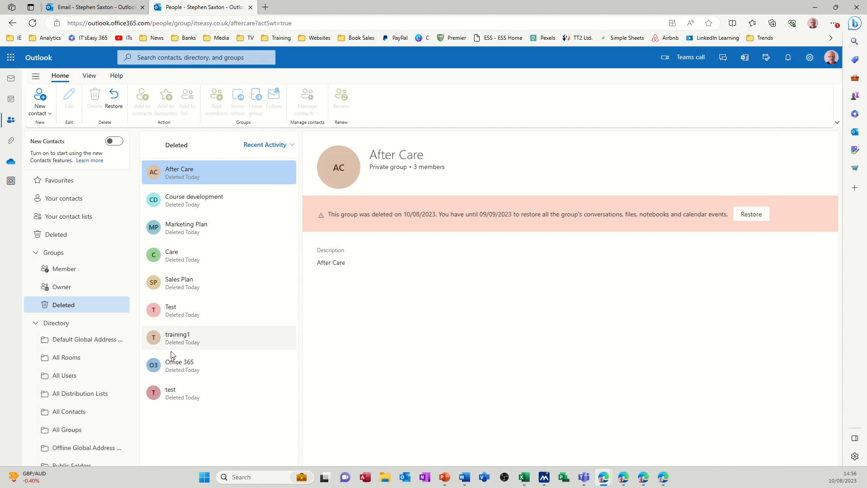
left_click(61, 286)
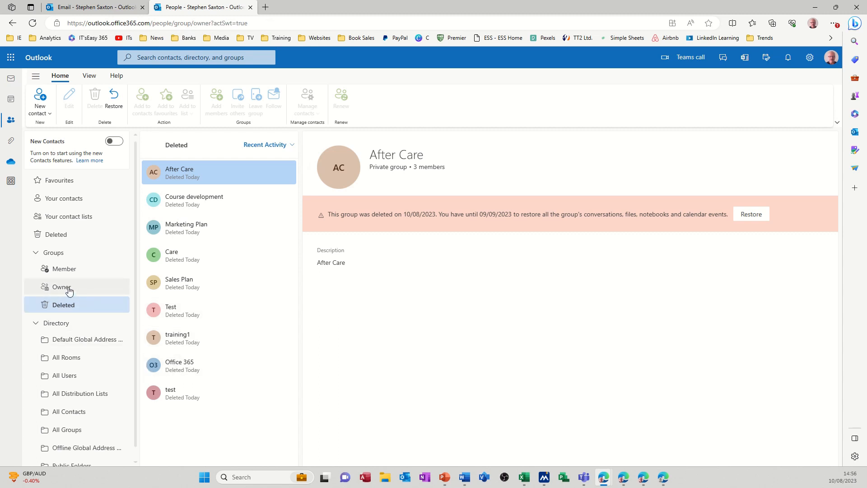
left_click(62, 287)
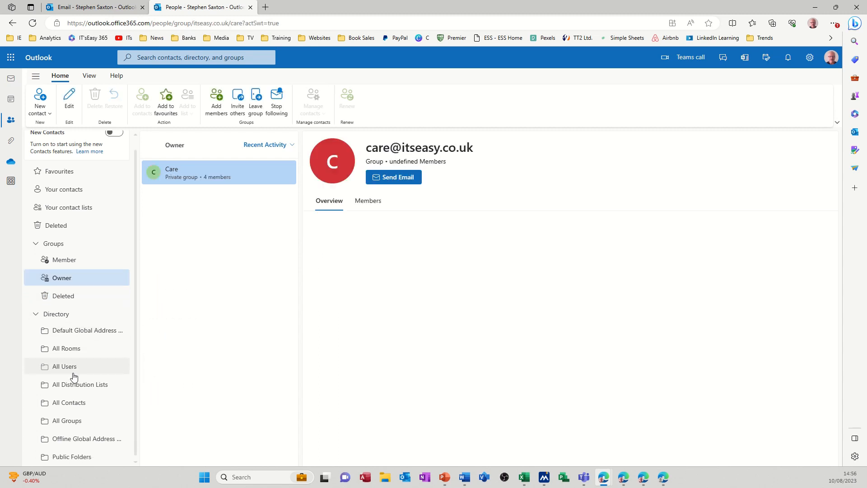
Step: List All Groups in the directory and open the All Company group's details
left_click(67, 420)
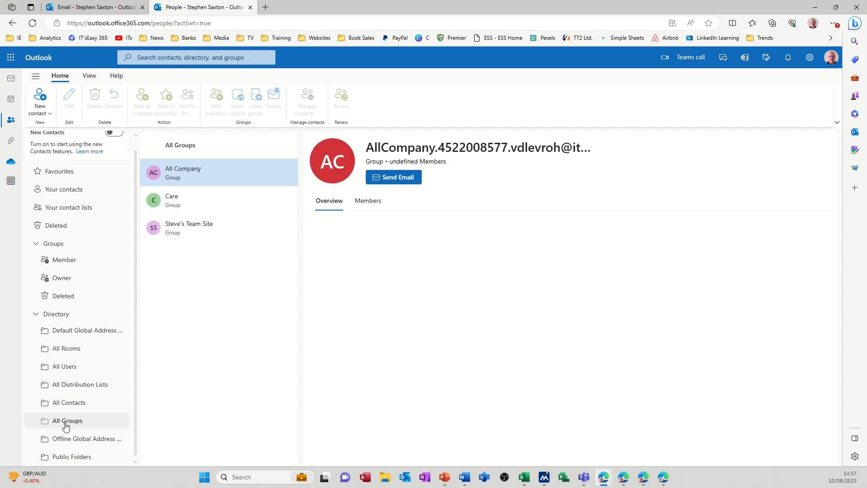
left_click(182, 172)
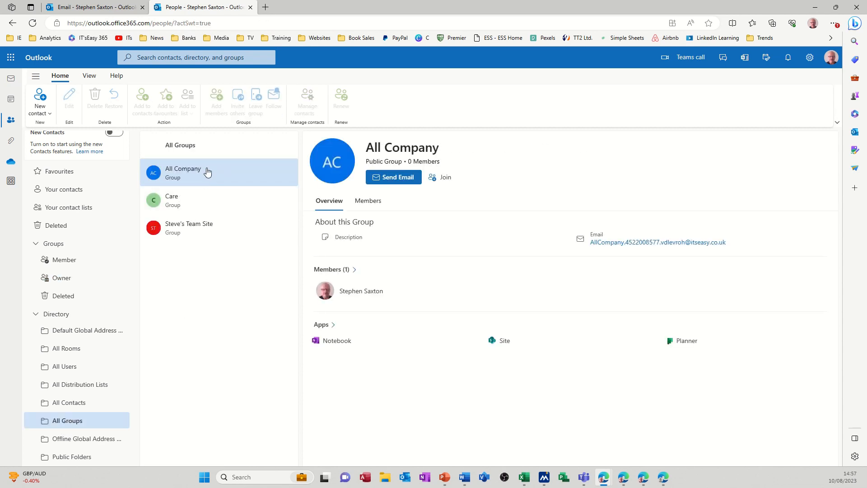
mouse_move(202, 228)
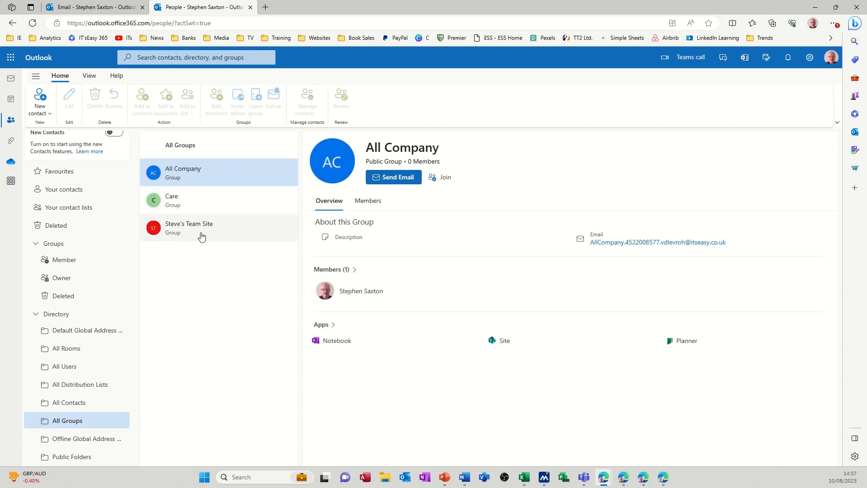
mouse_move(174, 202)
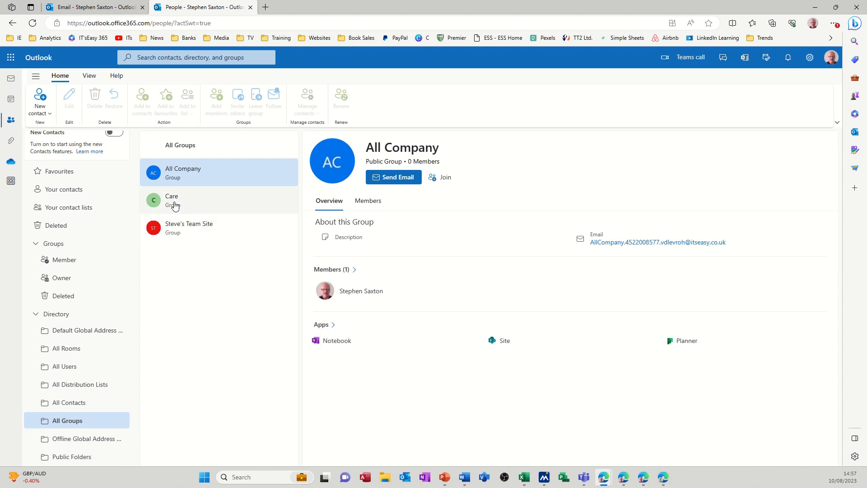
mouse_move(182, 171)
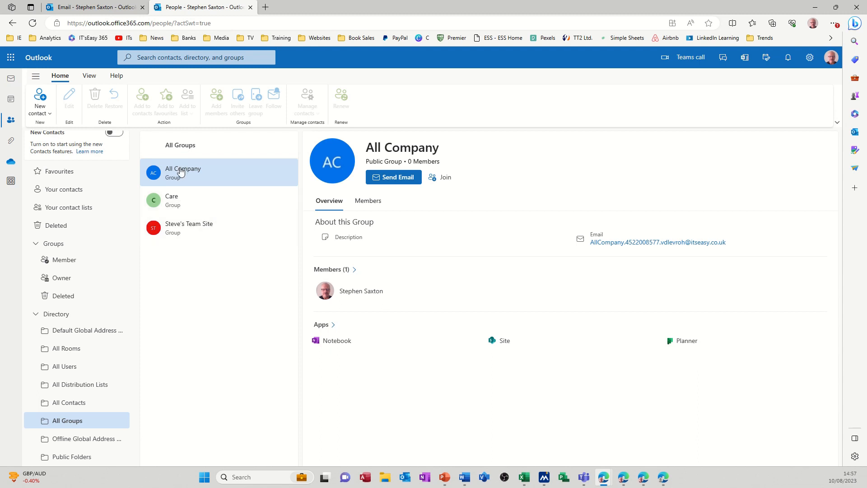
mouse_move(185, 227)
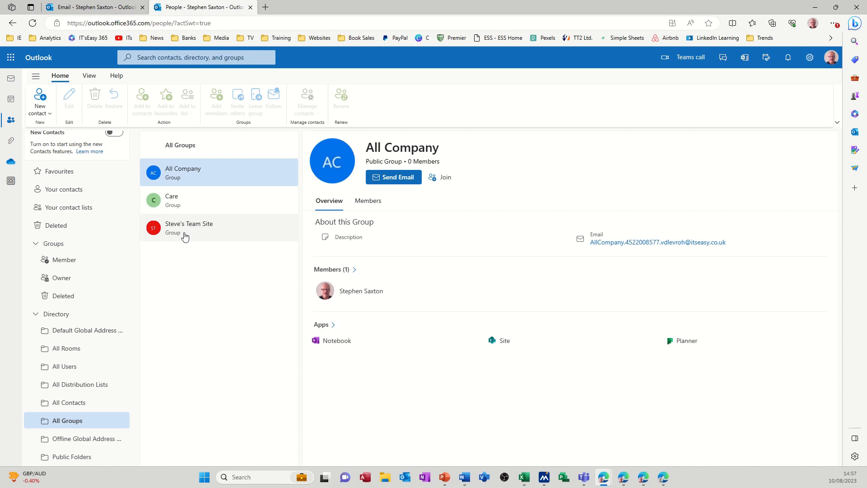
mouse_move(235, 17)
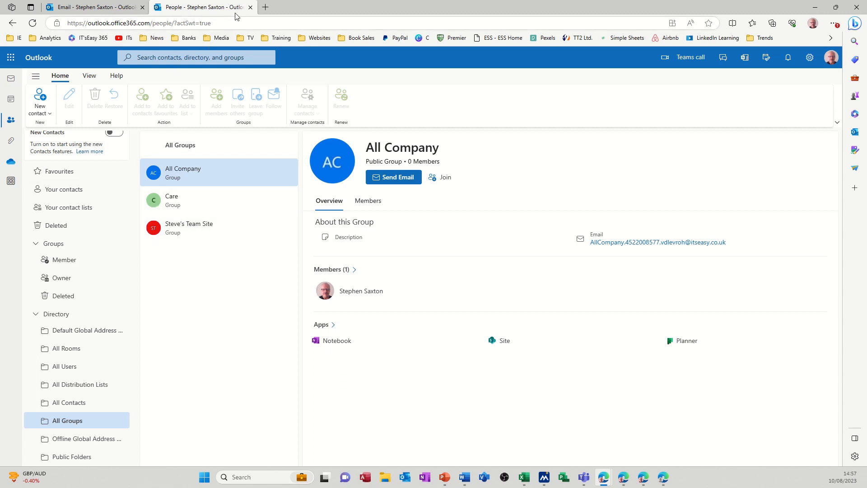
Step: Close the People tab, then start a new Care conversation and discard the draft
left_click(251, 7)
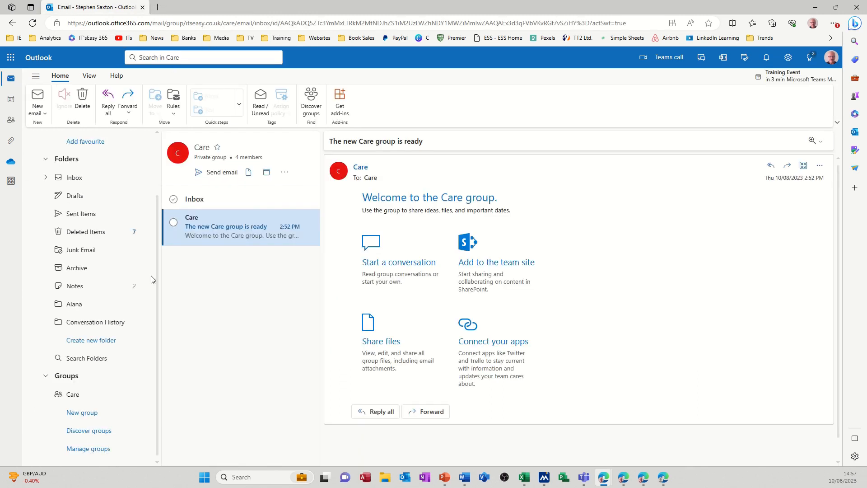
mouse_move(231, 305)
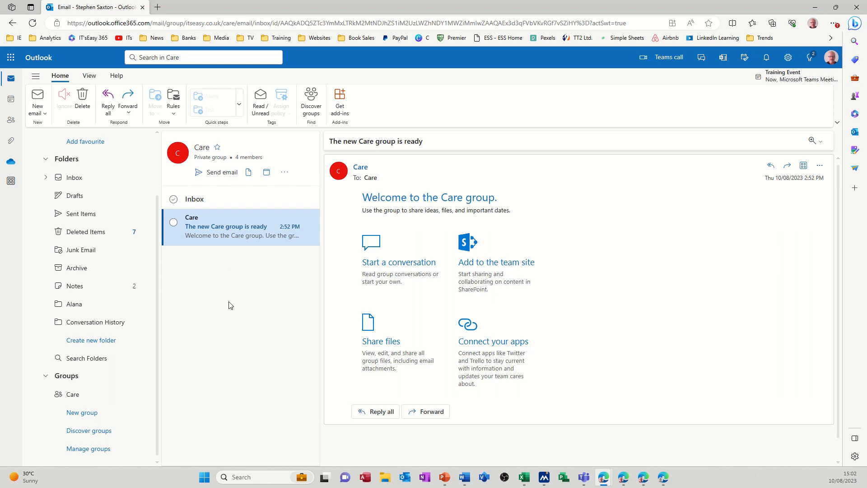
mouse_move(399, 261)
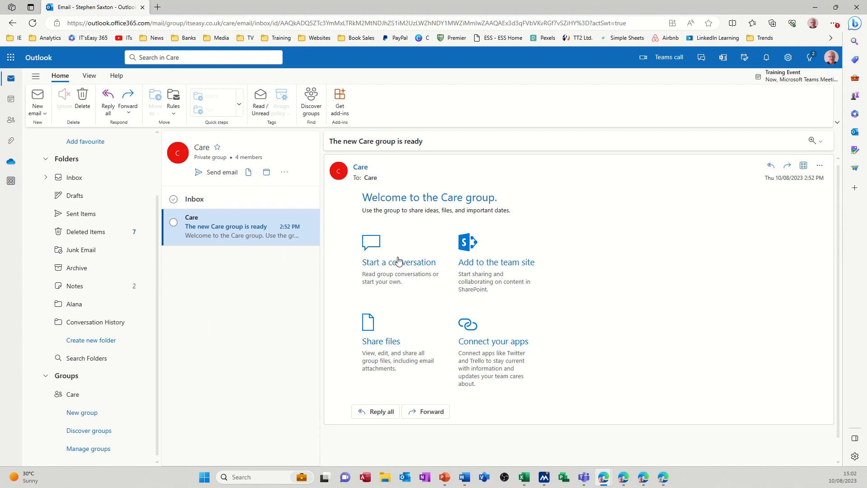
mouse_move(376, 264)
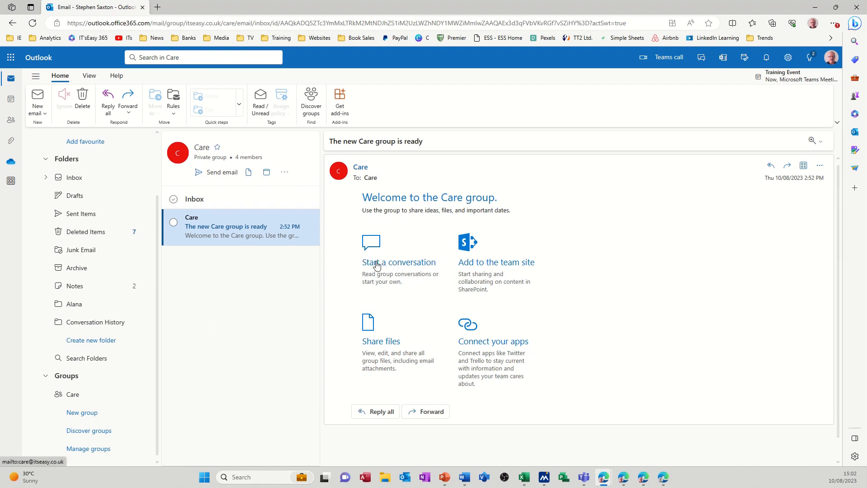
mouse_move(367, 183)
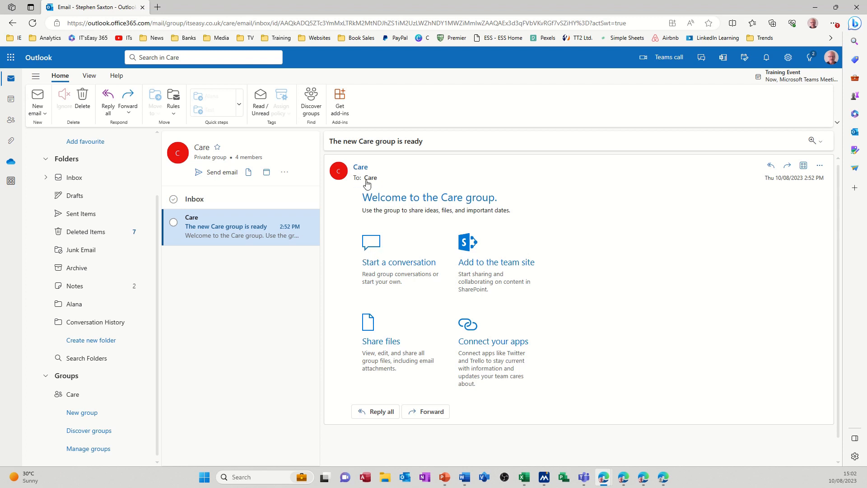
mouse_move(407, 254)
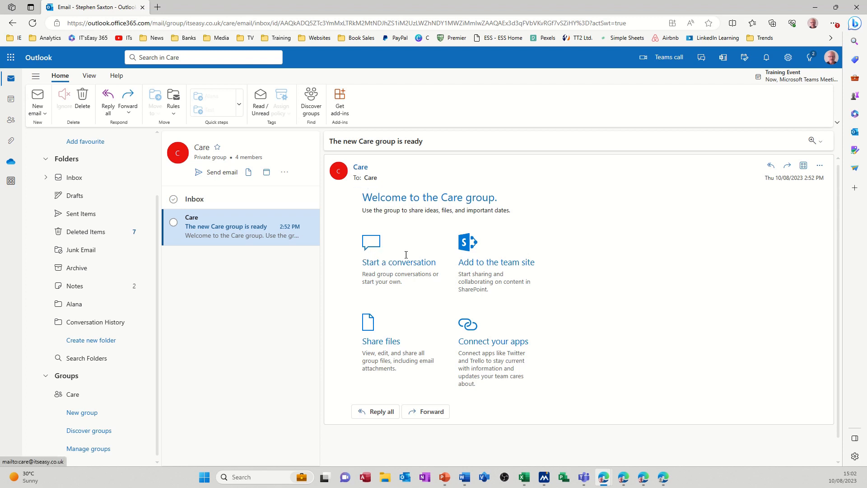
left_click(221, 172)
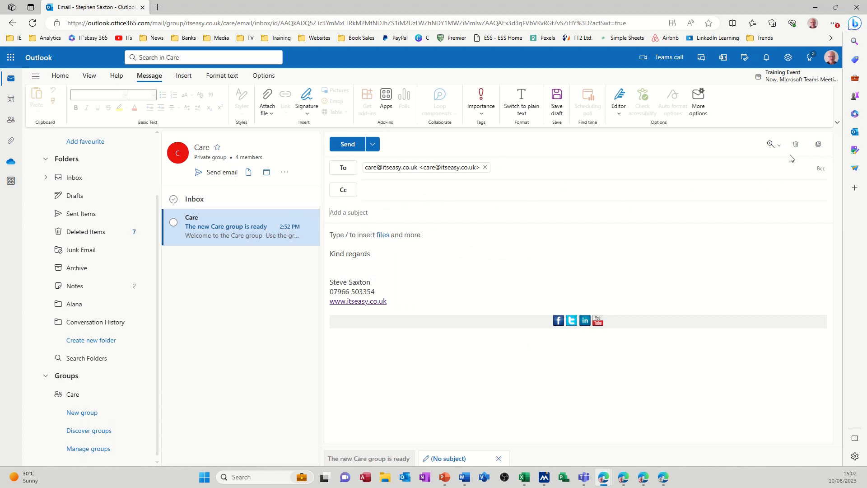
left_click(496, 457)
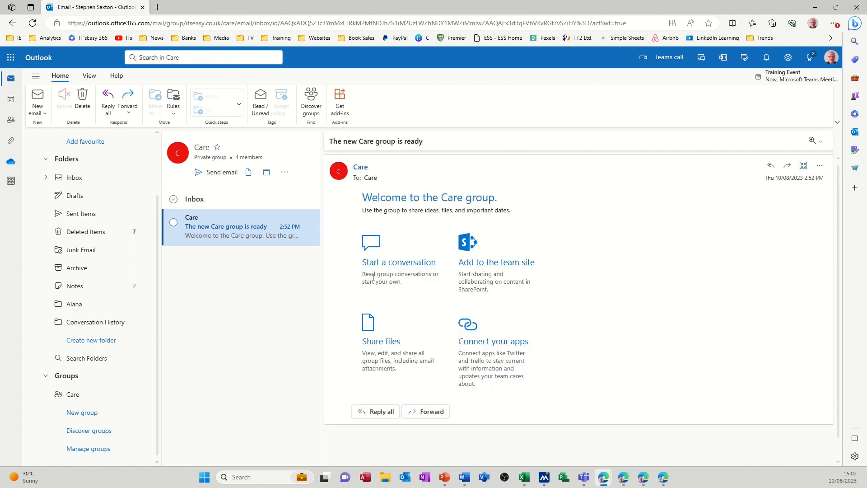
mouse_move(369, 326)
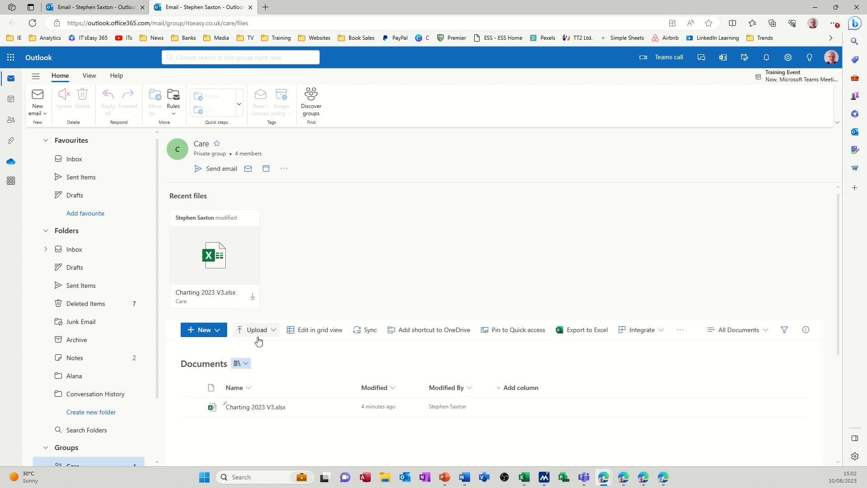
mouse_move(203, 248)
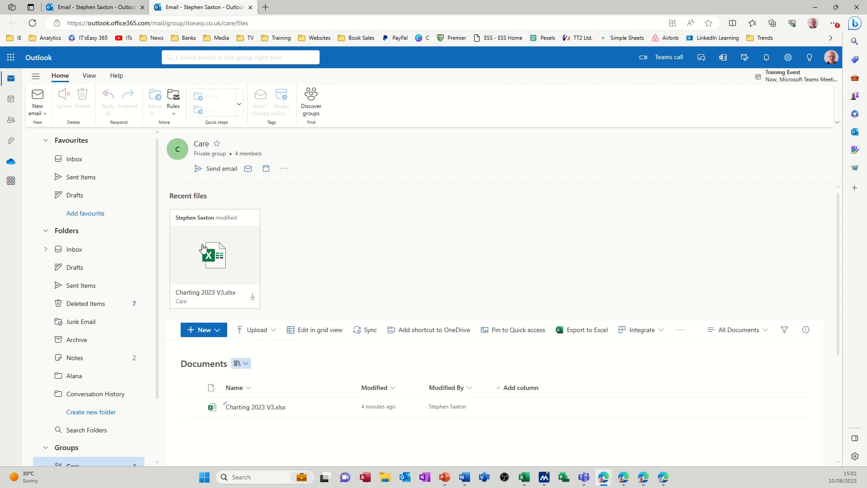
mouse_move(360, 409)
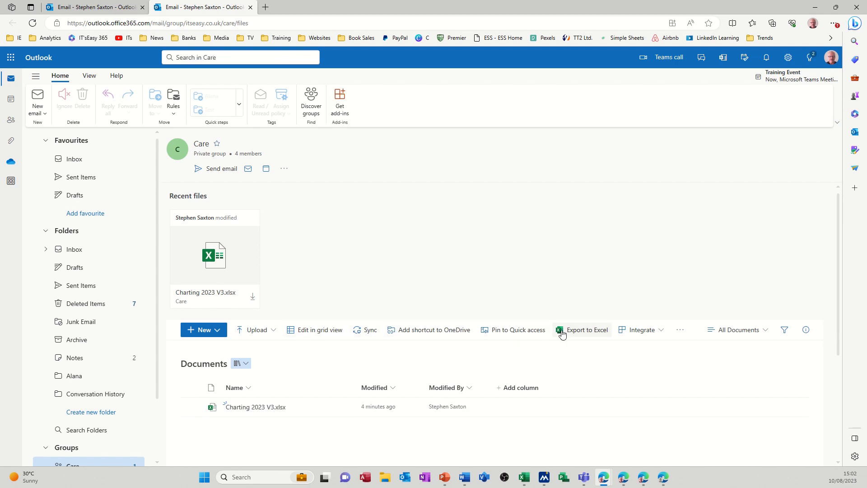
mouse_move(228, 342)
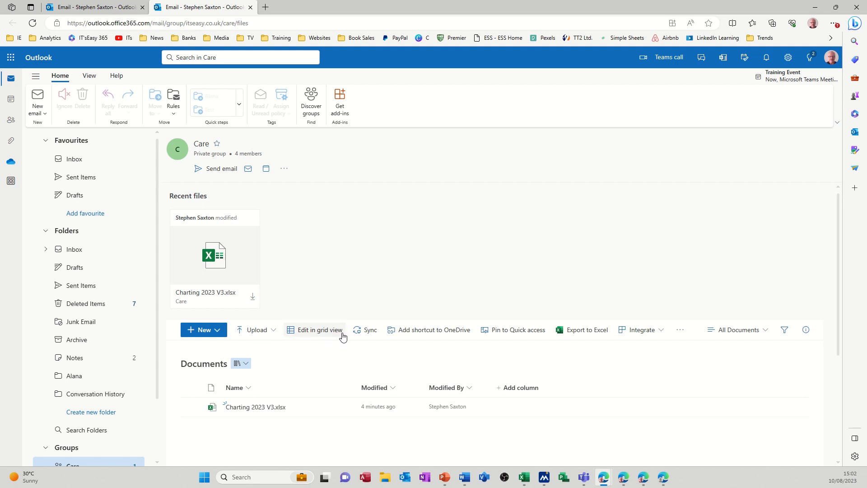
mouse_move(251, 10)
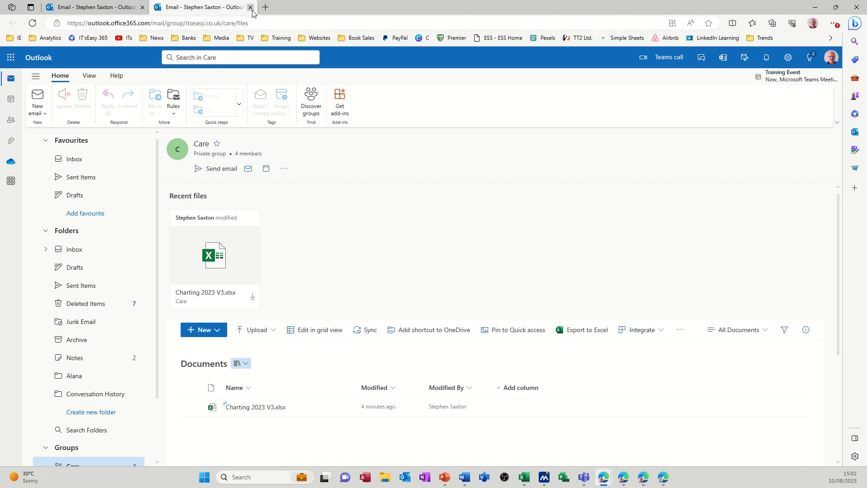
Step: Close the duplicate group files browser tab
left_click(250, 7)
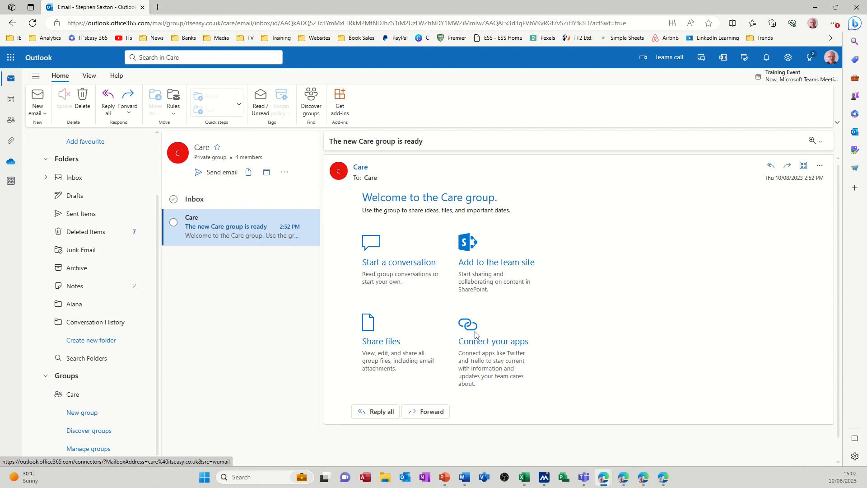
mouse_move(473, 362)
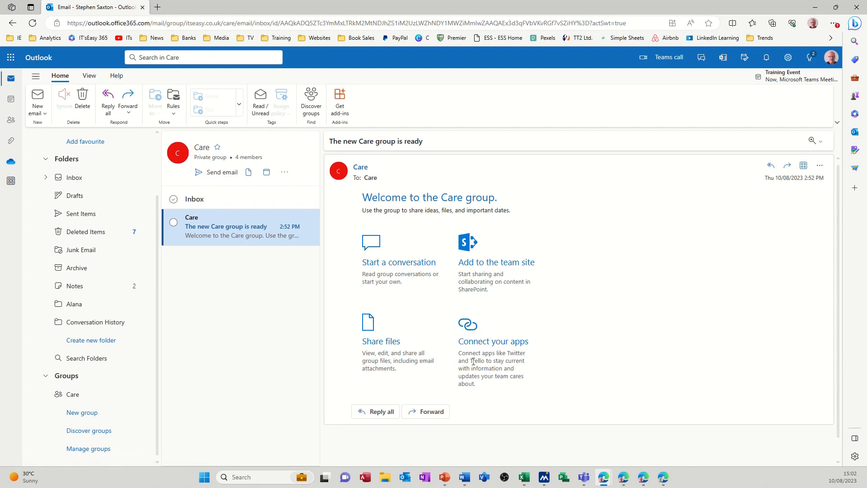
mouse_move(489, 383)
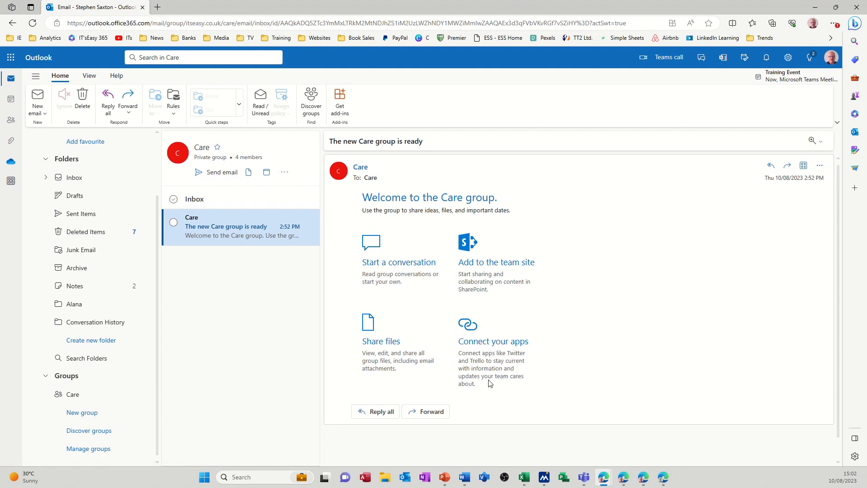
mouse_move(489, 339)
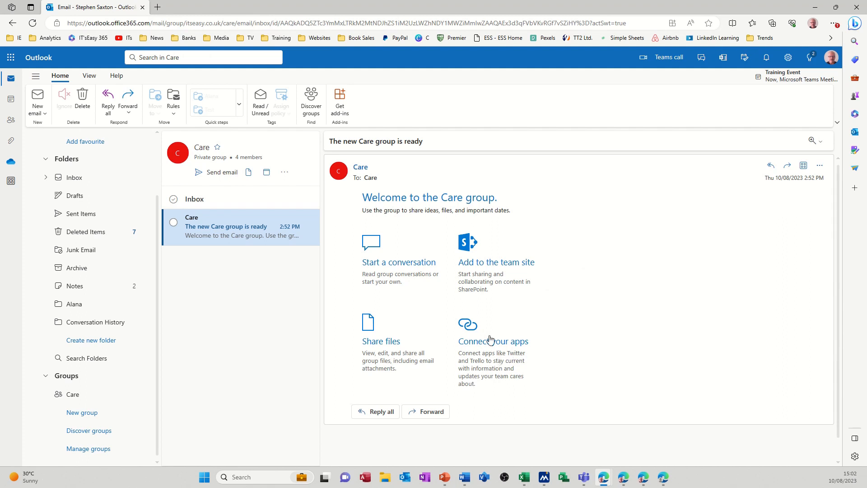
mouse_move(502, 270)
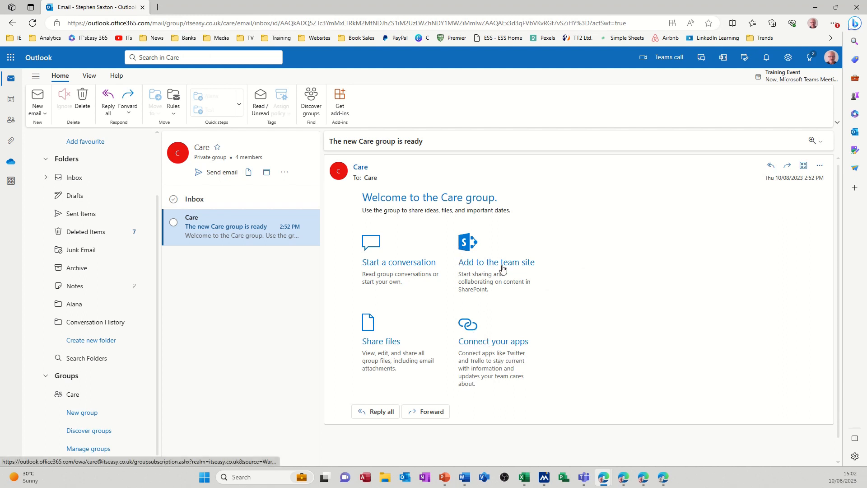
left_click(495, 262)
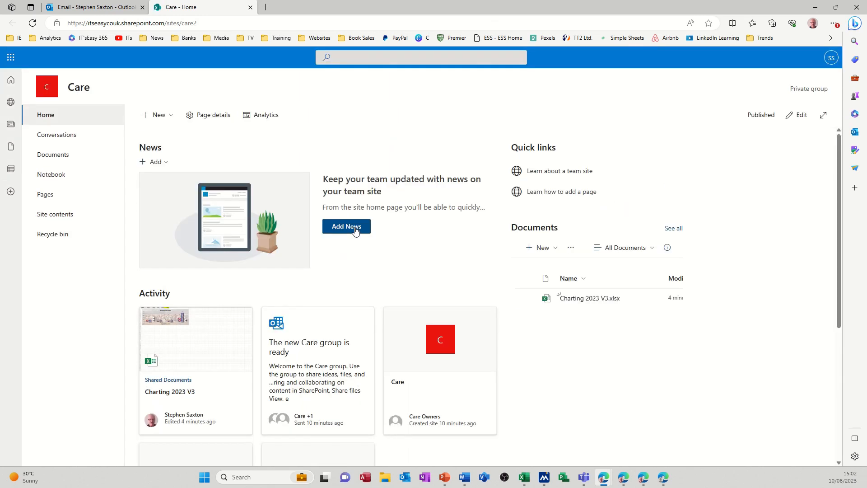
mouse_move(54, 214)
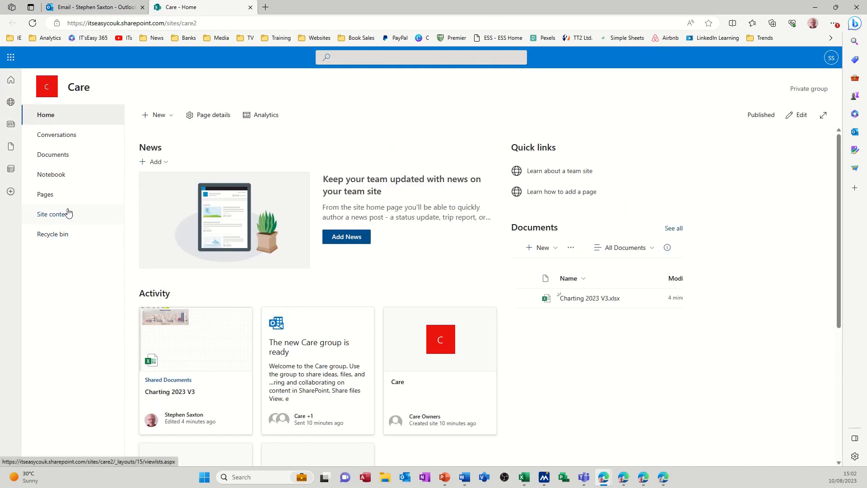
left_click(54, 214)
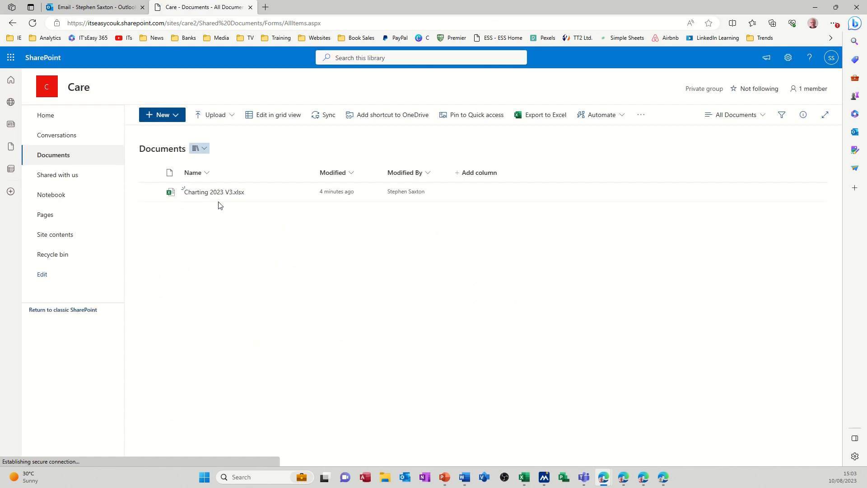
mouse_move(248, 192)
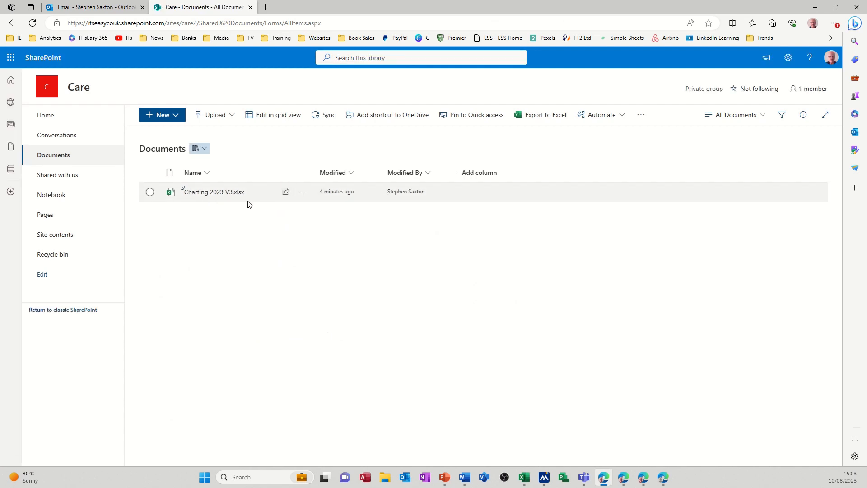
mouse_move(235, 206)
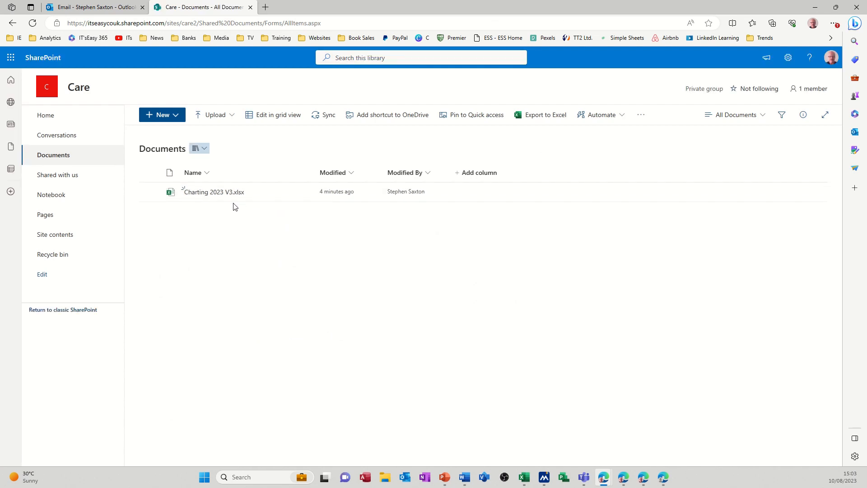
mouse_move(209, 202)
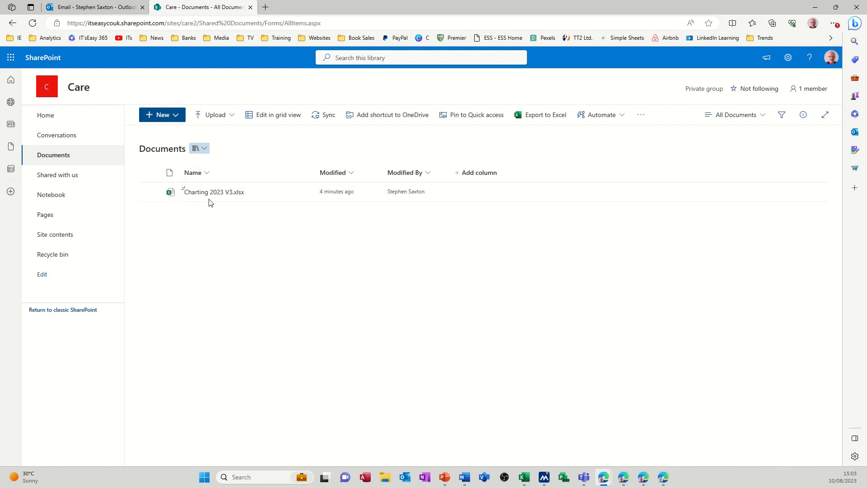
left_click(92, 7)
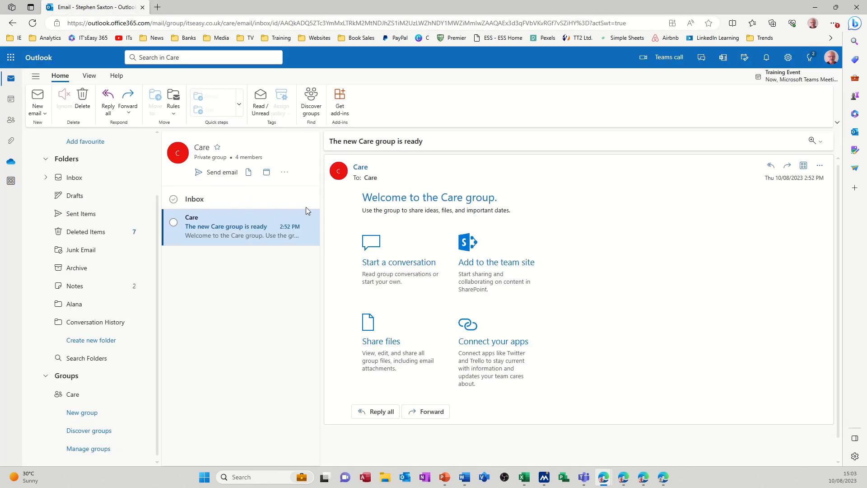
Step: Remove the Care group's welcome message with its trash-can Delete icon
left_click(284, 172)
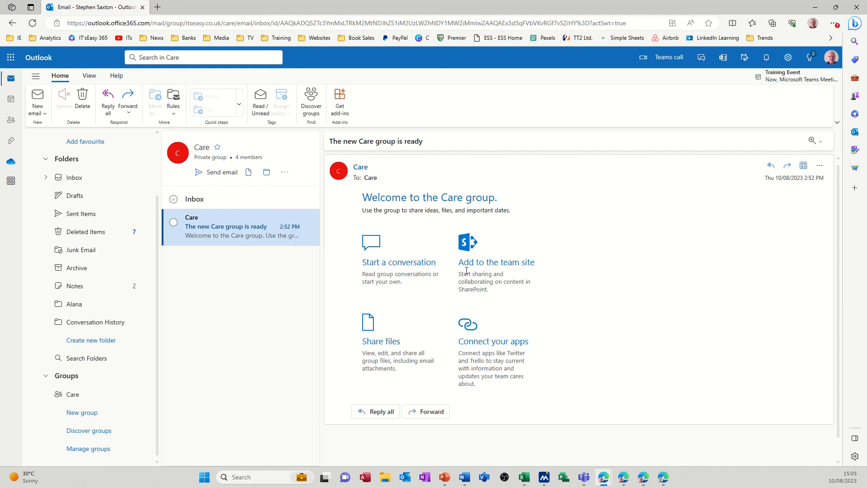
mouse_move(364, 269)
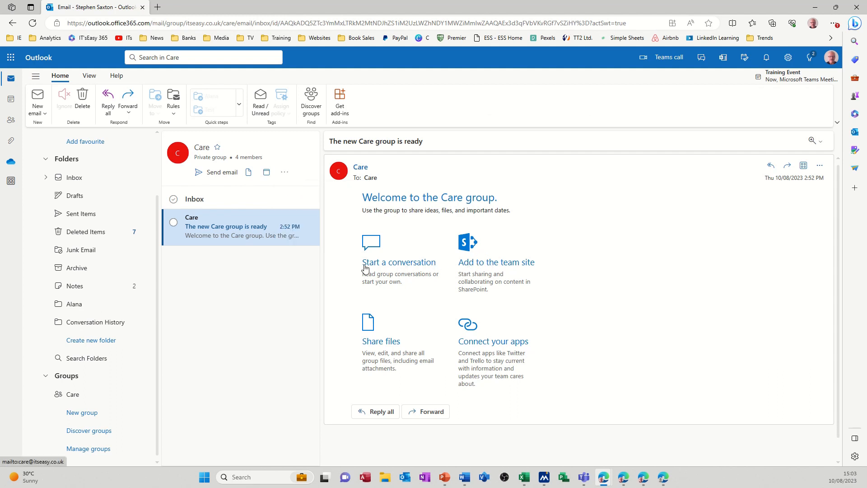
mouse_move(310, 236)
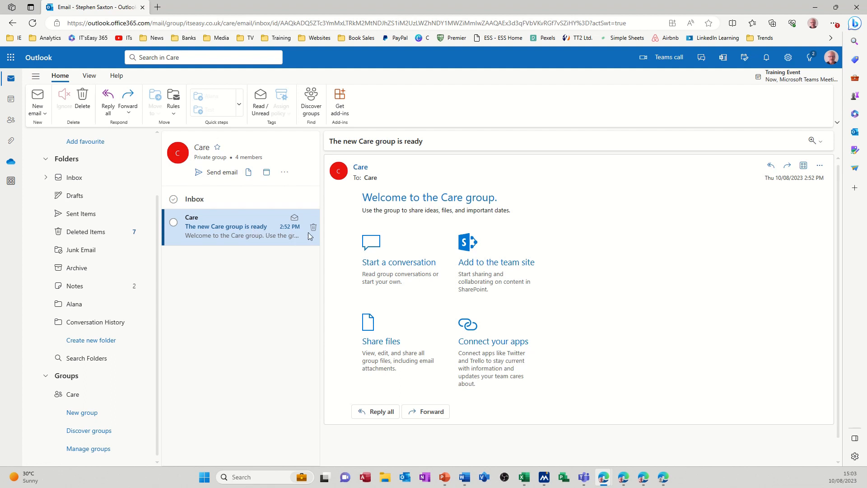
left_click(313, 228)
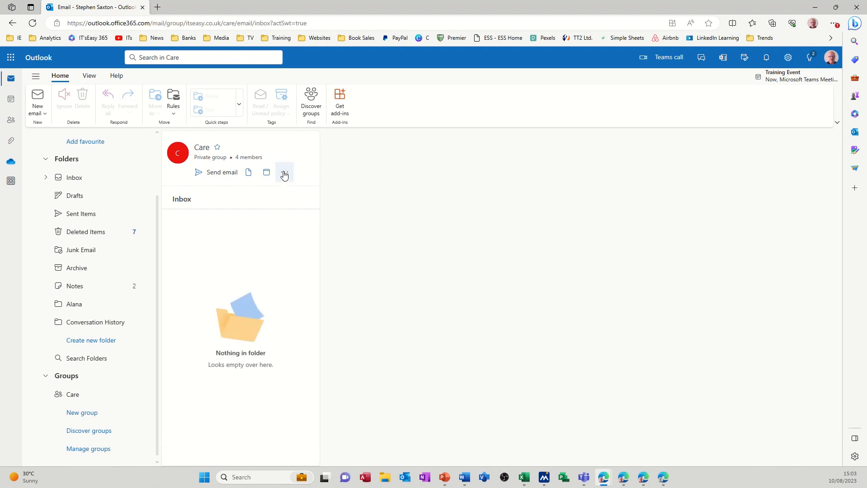
Step: Delete the Care group via Edit group, acknowledging that all its content will be removed
left_click(284, 172)
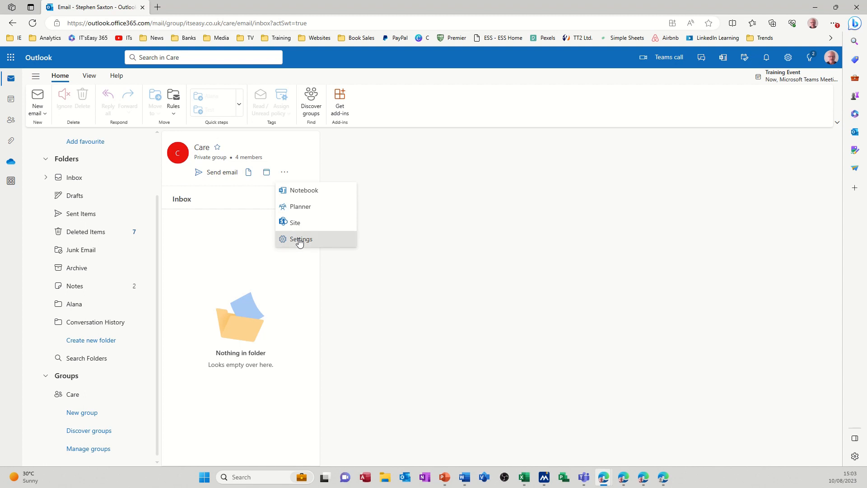
left_click(301, 238)
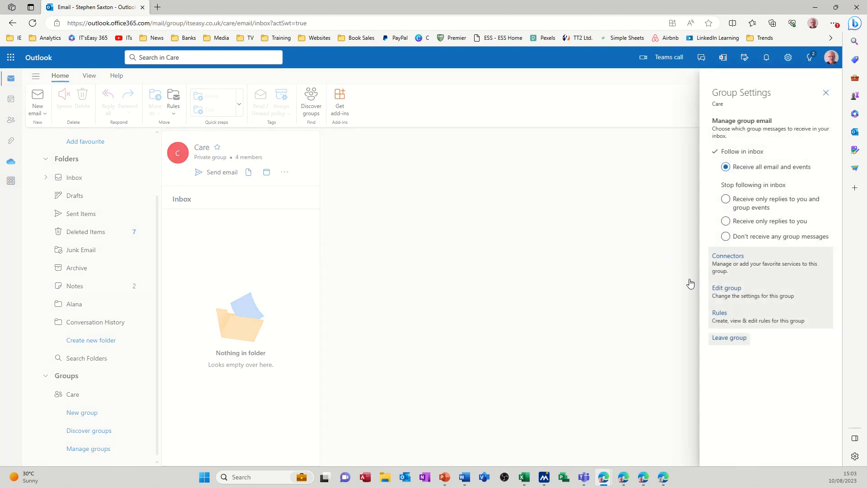
left_click(726, 287)
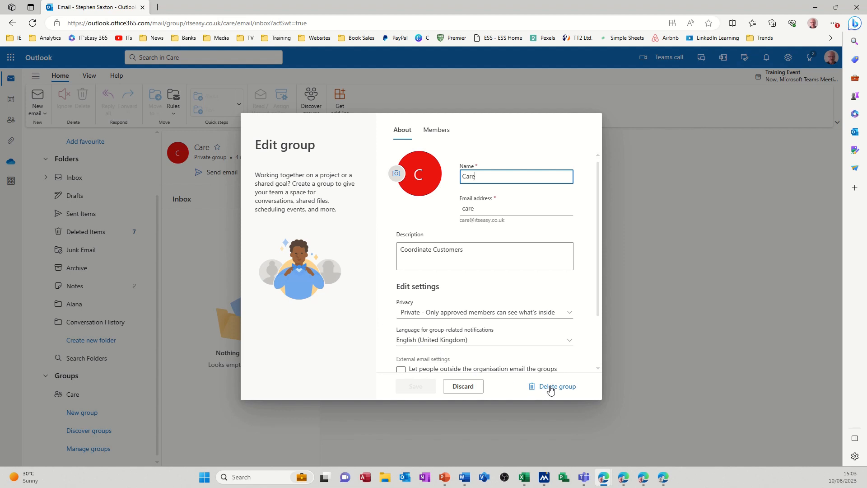
left_click(557, 386)
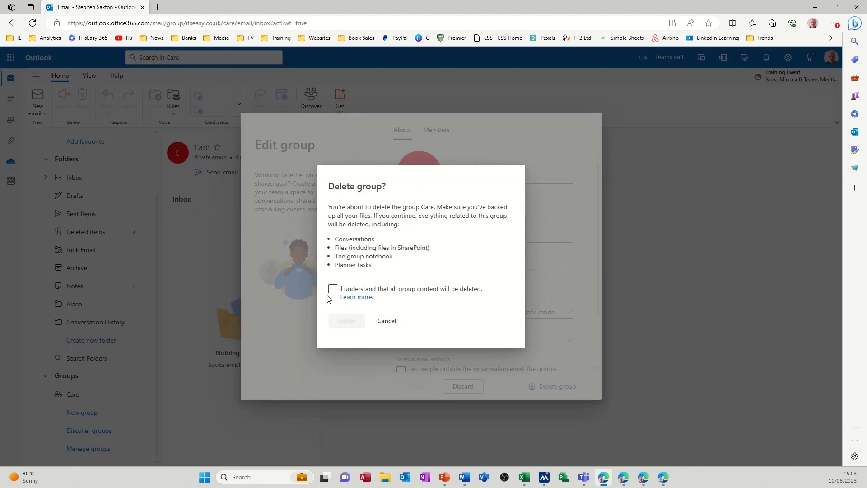
left_click(332, 288)
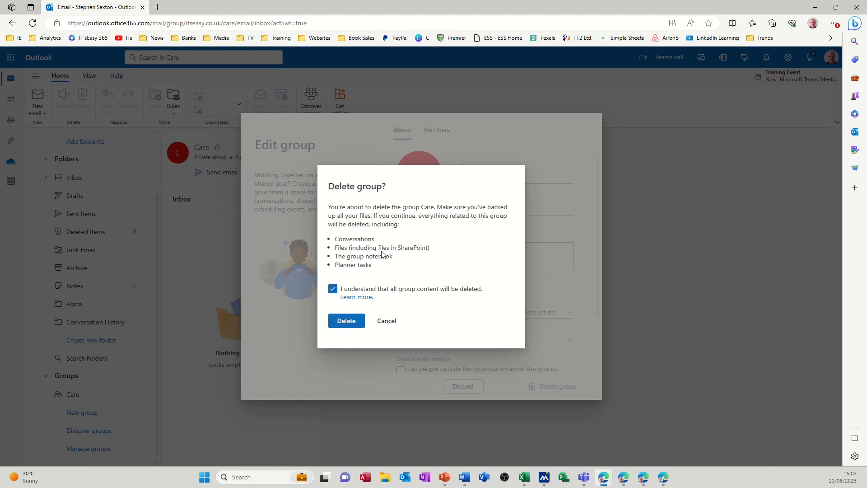
mouse_move(346, 321)
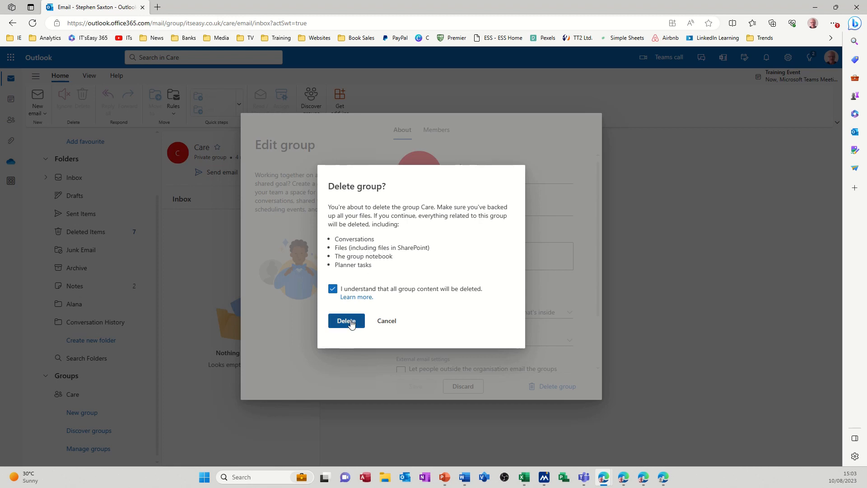
left_click(346, 321)
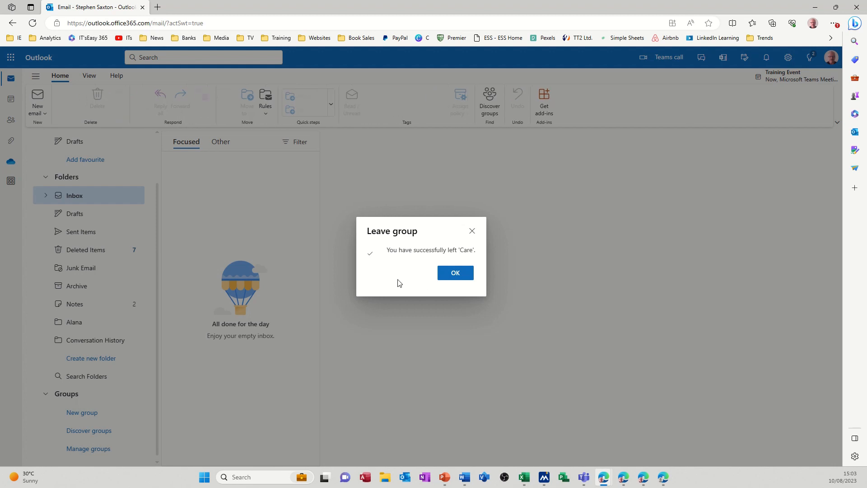
Step: Acknowledge the 'Leave group' notice for Care with OK
left_click(455, 273)
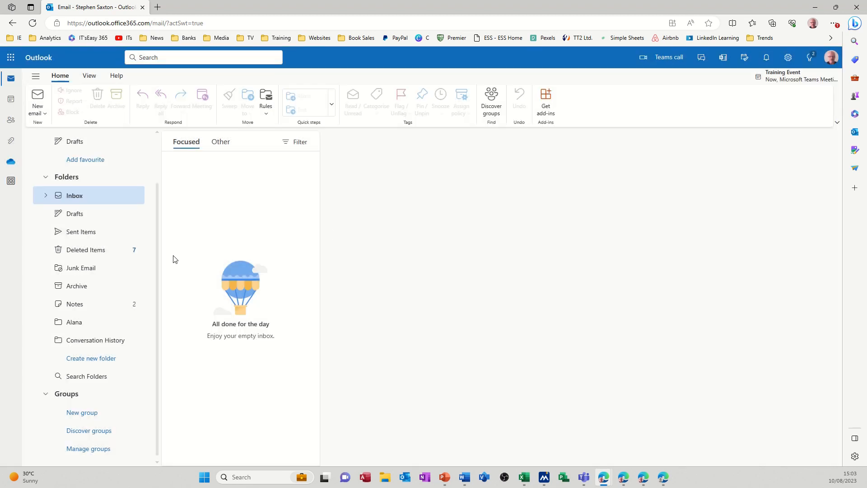
mouse_move(82, 411)
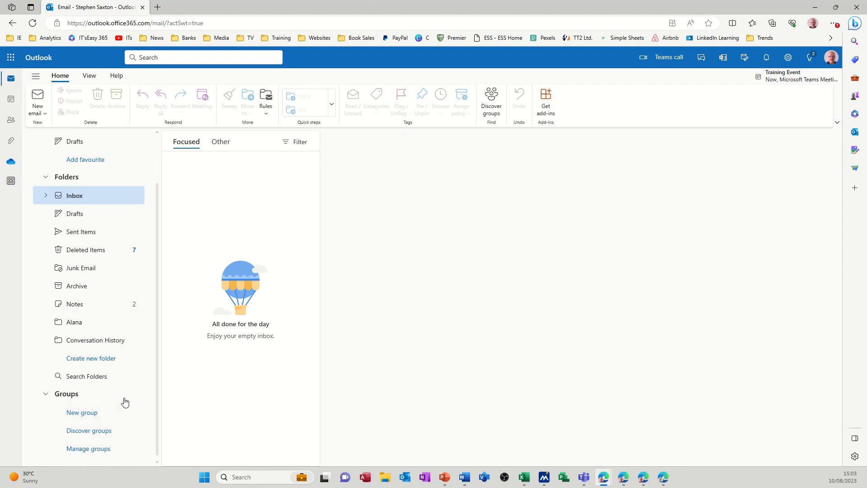
mouse_move(497, 352)
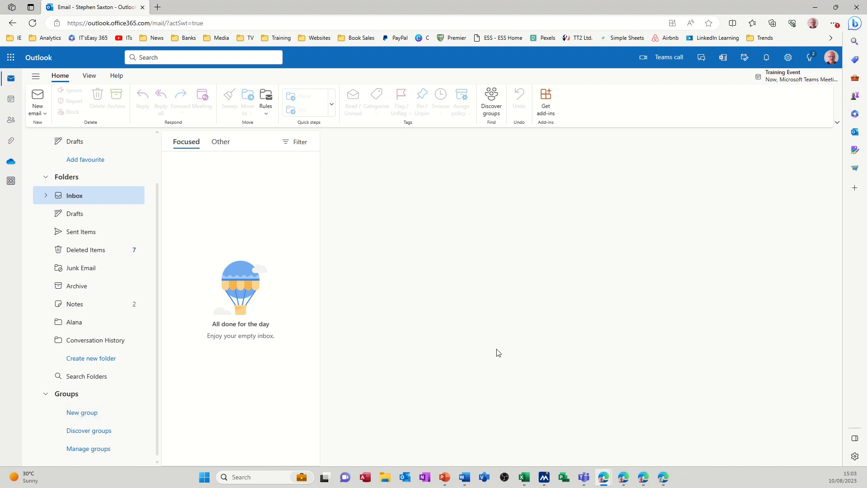